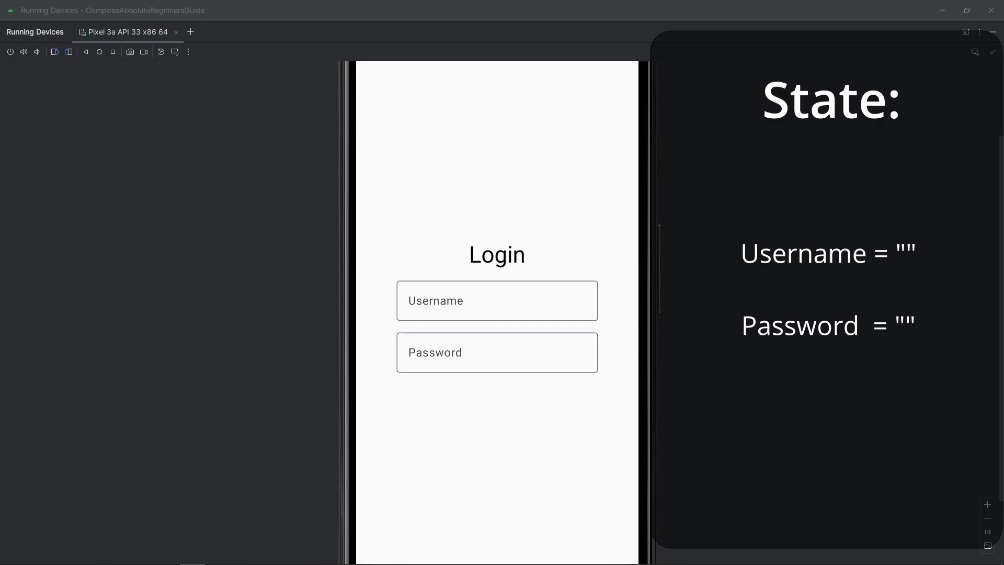
{"action": "mouse_move", "coordinate": [694, 297]}
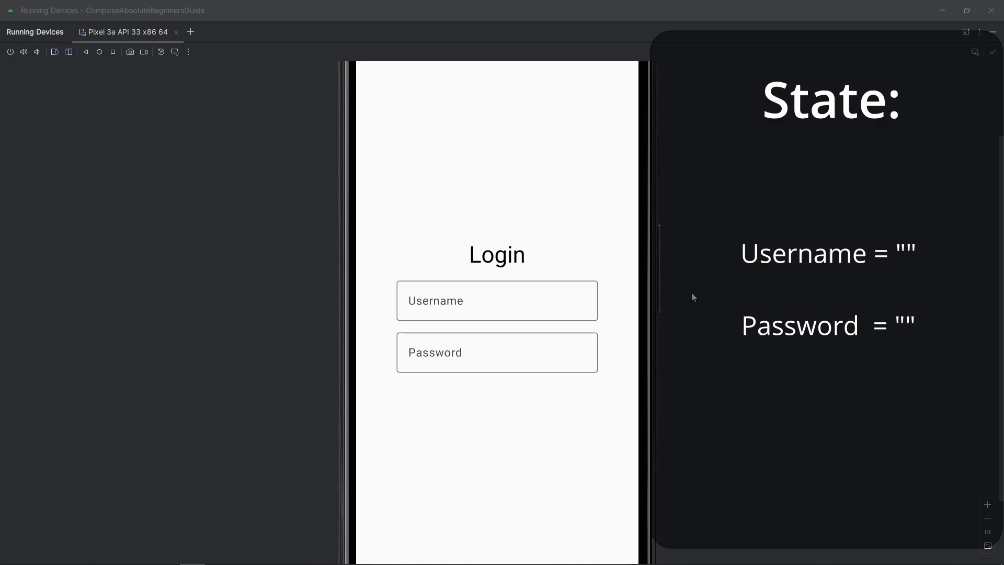
Type 'User' into the Username field of the login app on the emulator
{"action": "type", "text": "User"}
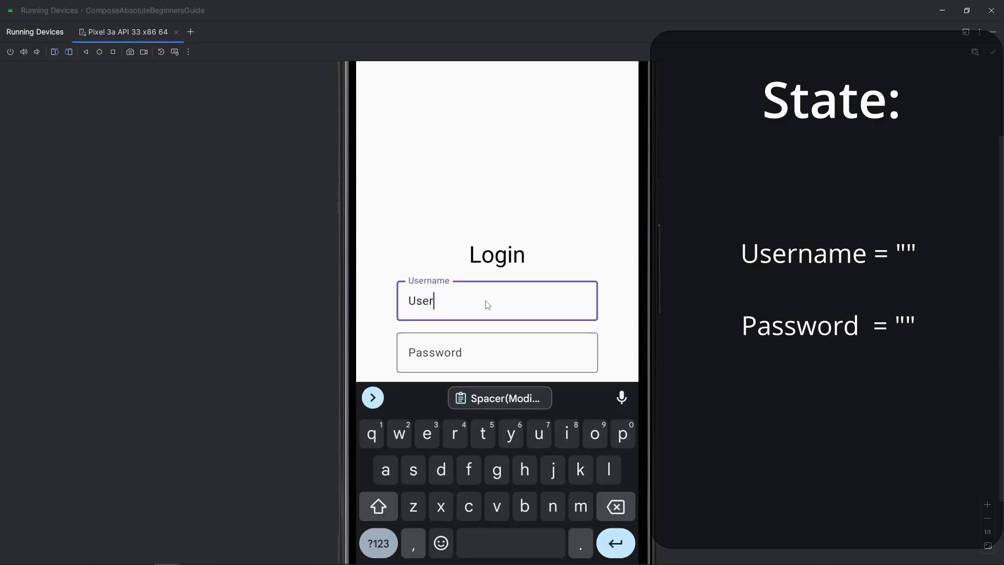
{"action": "left_click", "coordinate": [496, 352]}
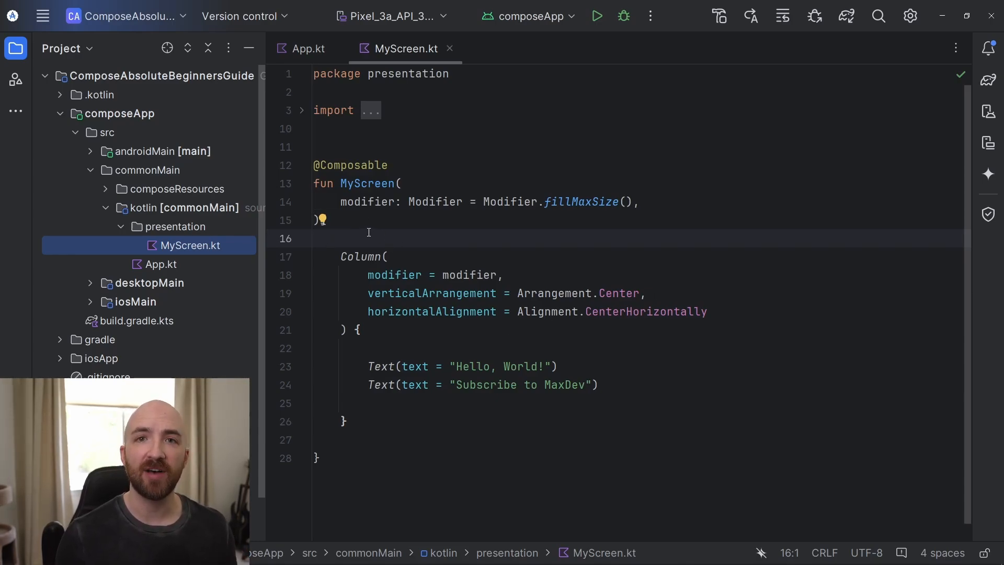
Open MyScreen's body with a brace and begin a 'var username =' declaration
{"action": "type", "text": "{"}
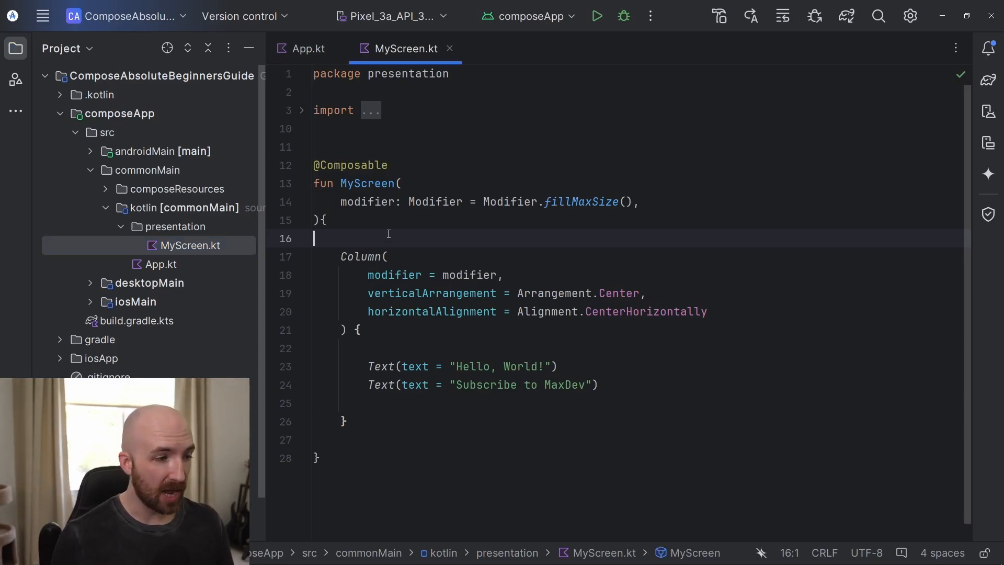
{"action": "key", "text": "Enter"}
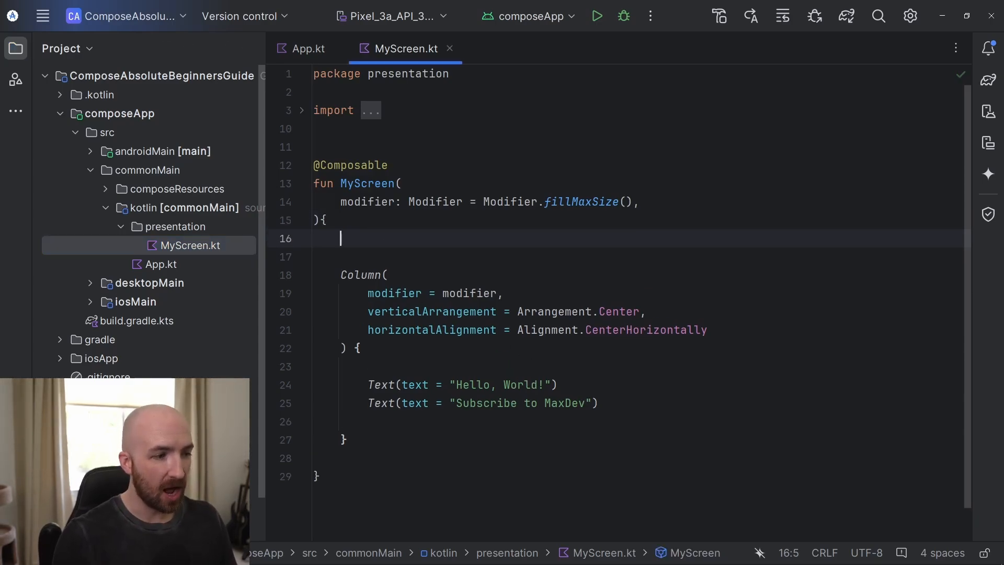
{"action": "type", "text": "var user"}
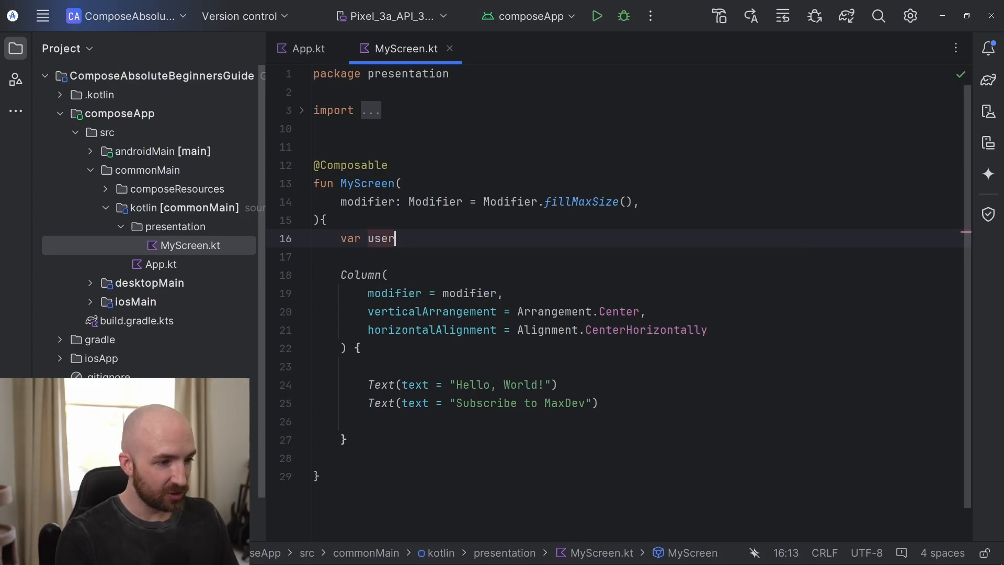
{"action": "type", "text": "name ="}
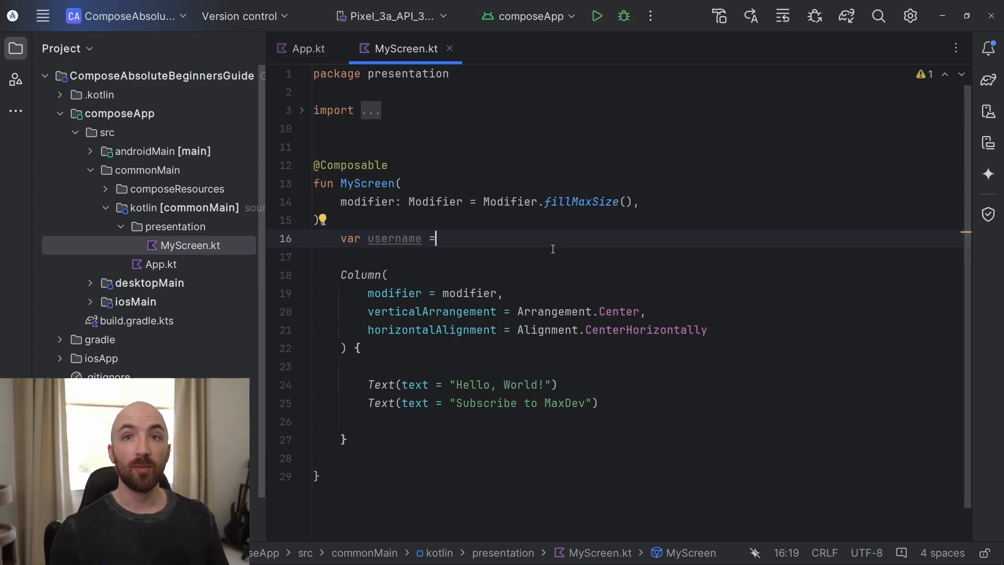
{"action": "mouse_move", "coordinate": [462, 239]}
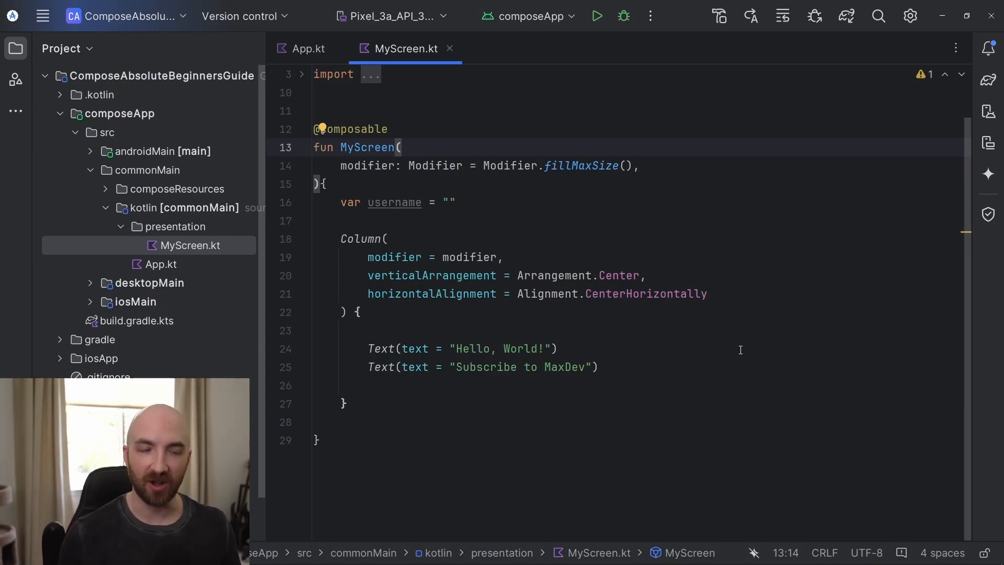
Replace username's "" value with remember { "" }
{"action": "double_click", "coordinate": [448, 203]}
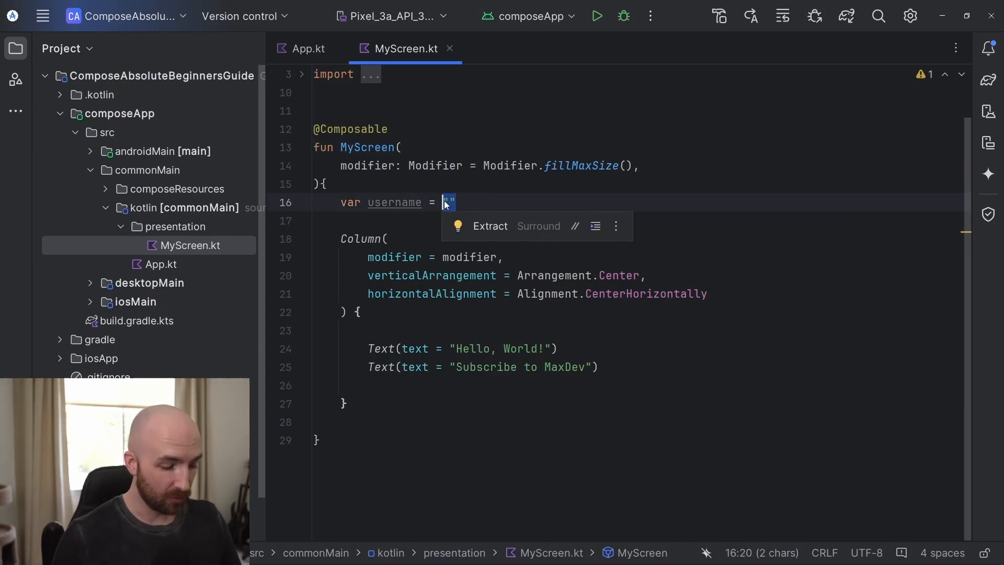
{"action": "type", "text": "rem"}
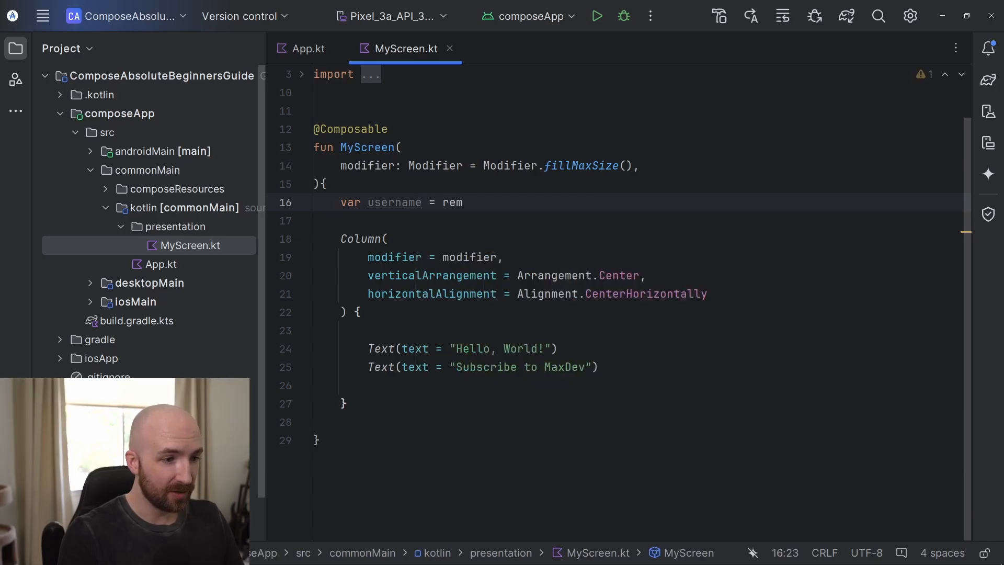
{"action": "type", "text": "ember { }"}
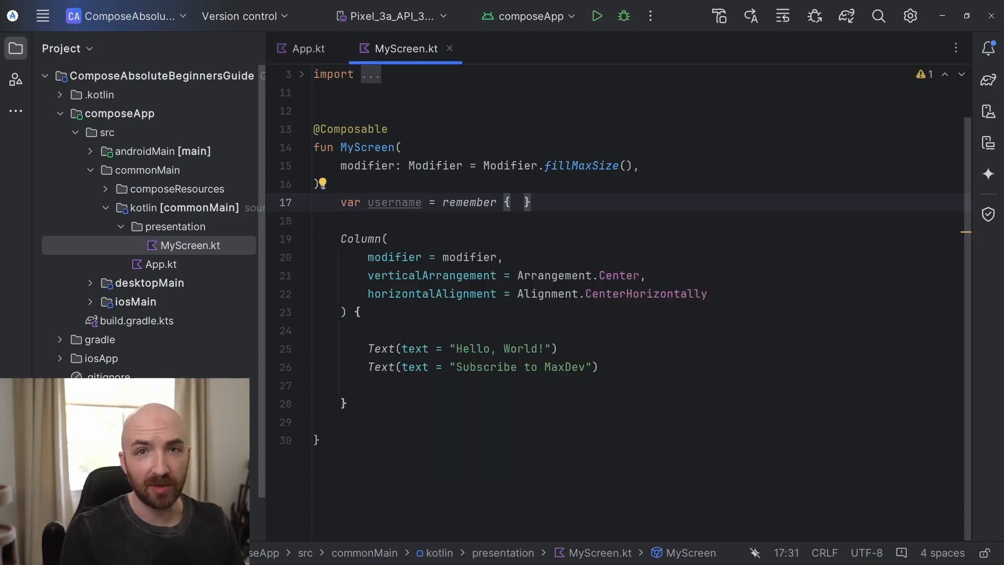
{"action": "type", "text": "\"\""}
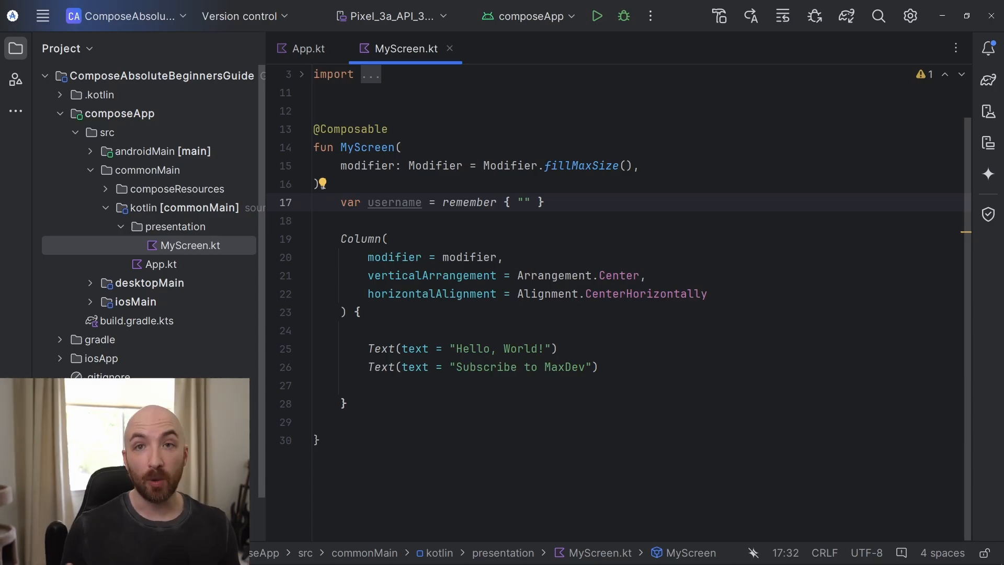
{"action": "left_click", "coordinate": [524, 202]}
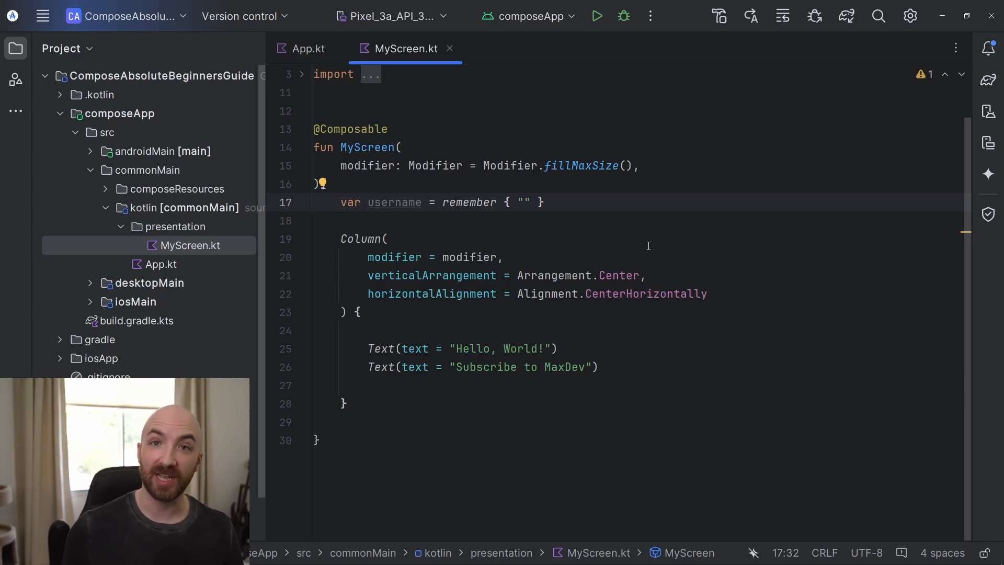
{"action": "left_click", "coordinate": [523, 202]}
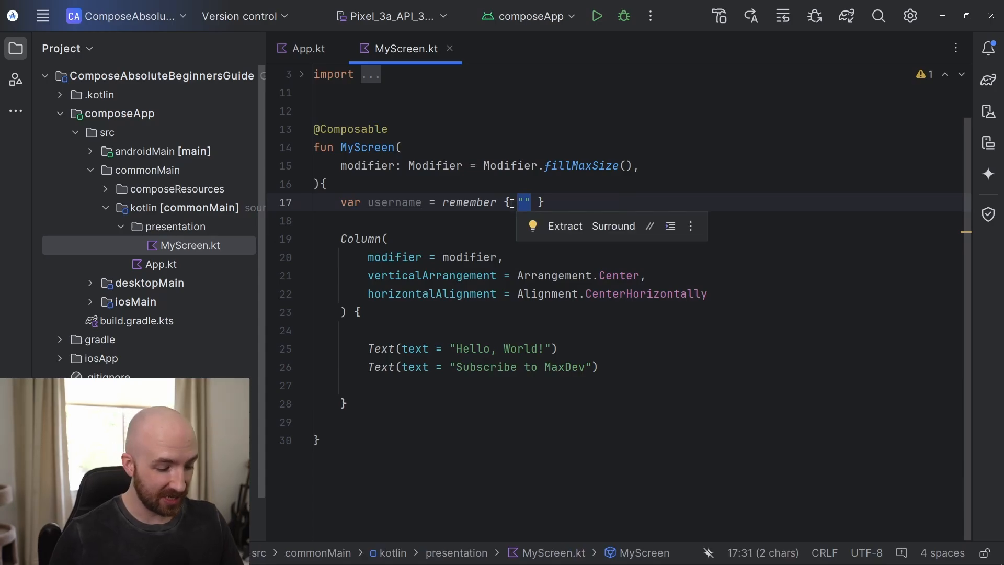
Set username inside remember to mutableStateOf("World") and greet username.value
{"action": "type", "text": "mutableStateOf("}
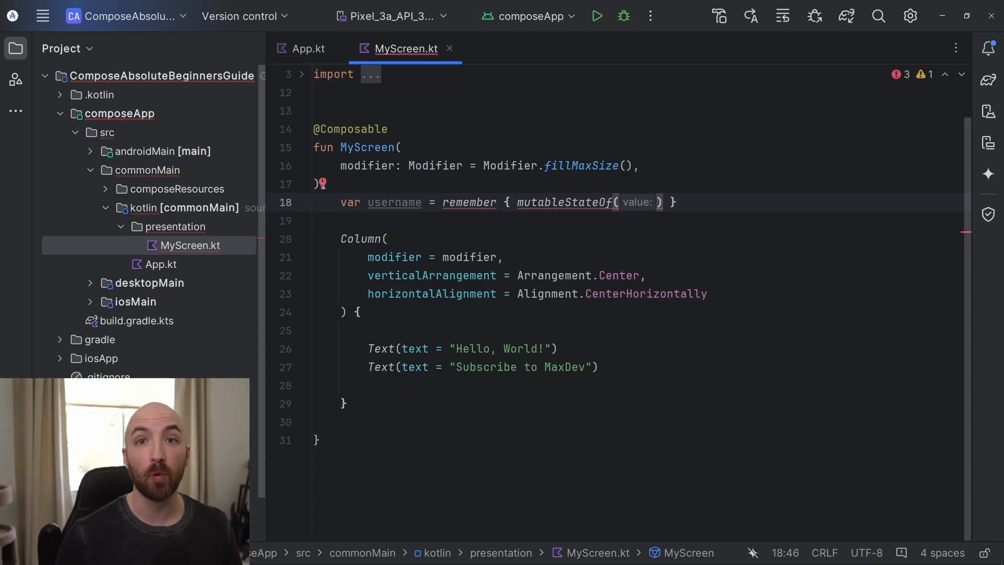
{"action": "type", "text": "World\""}
{"action": "left_click", "coordinate": [639, 349]}
{"action": "type", "text": "${username.value"}
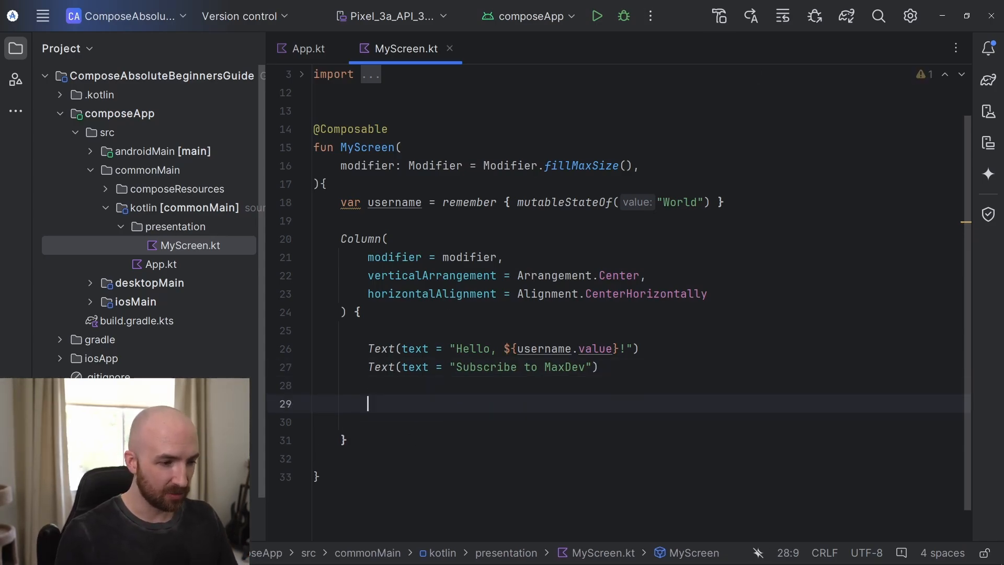
Begin OutlinedTextField(value =) and add a textInput state copied from username
{"action": "type", "text": "OutlinedTextField("}
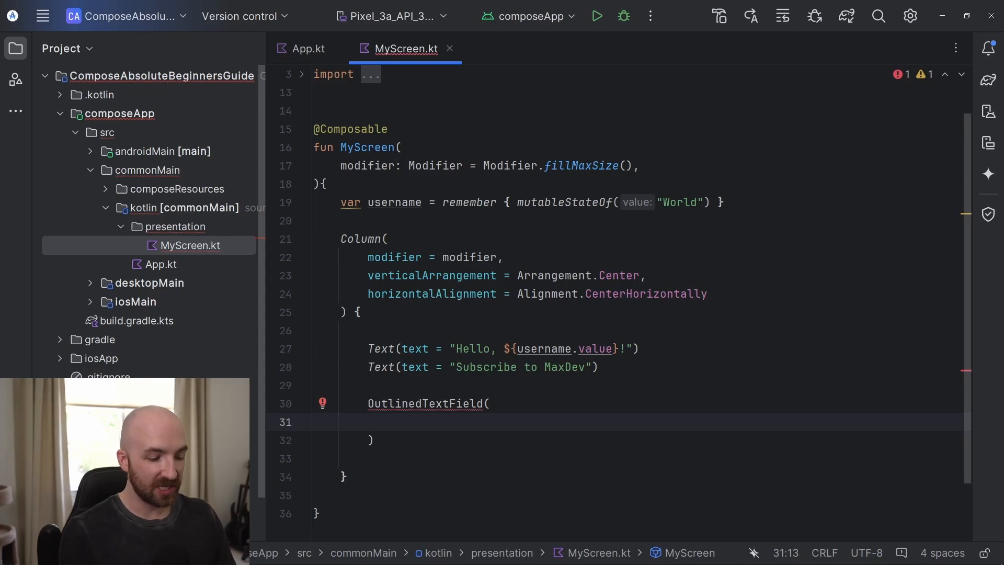
{"action": "type", "text": "value ="}
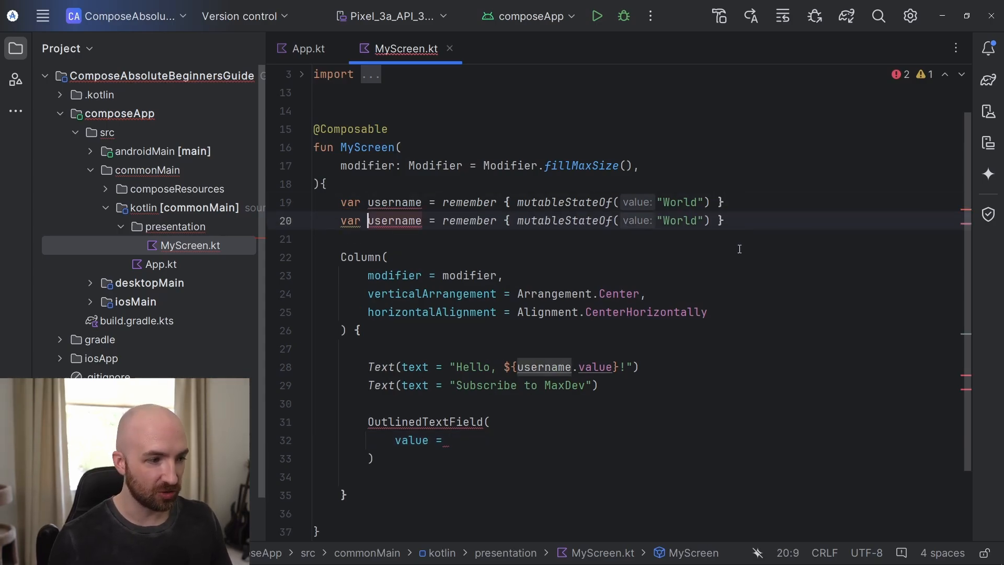
{"action": "double_click", "coordinate": [395, 220]}
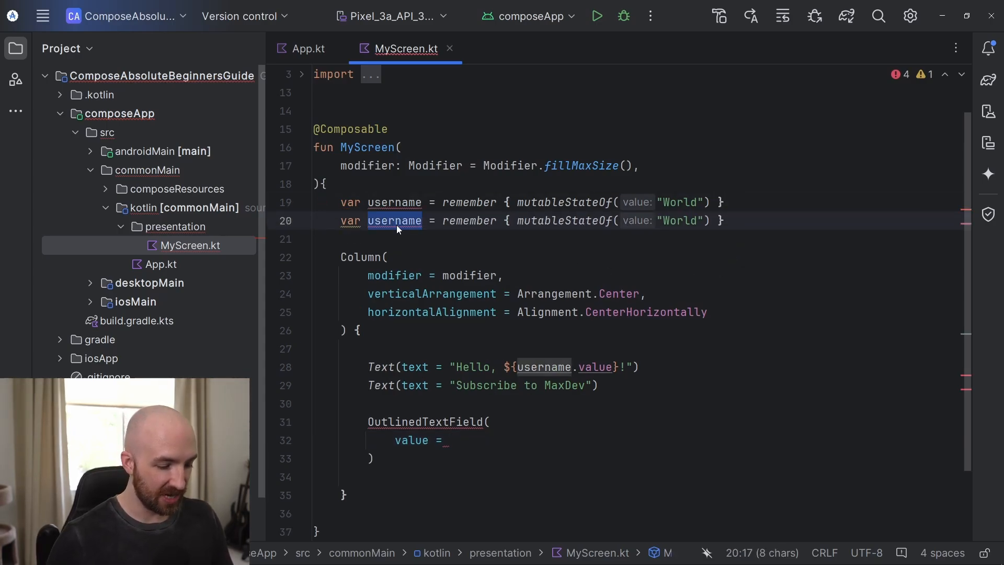
{"action": "type", "text": "textInpu"}
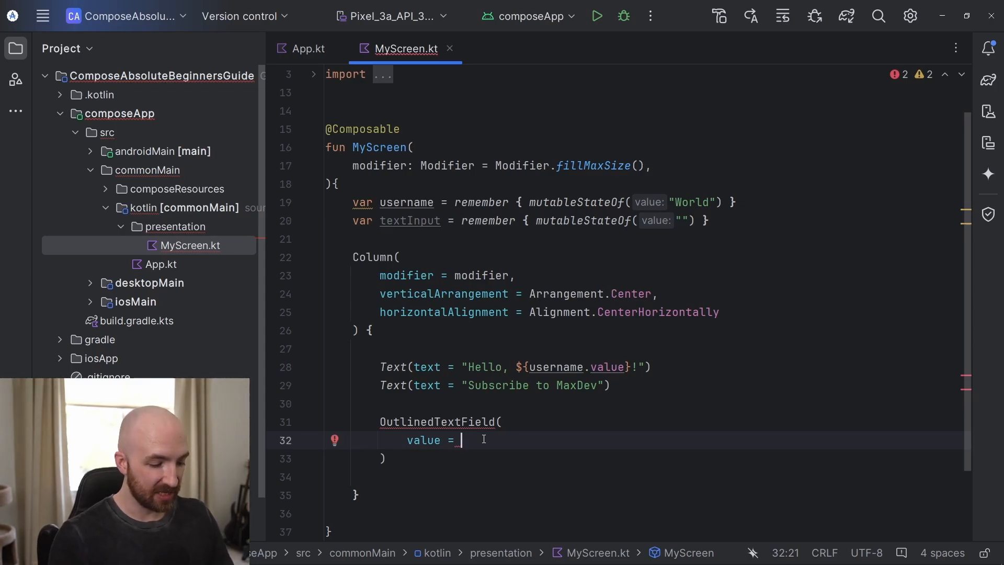
Set the OutlinedTextField's value to textInput.value
{"action": "type", "text": "textInput."}
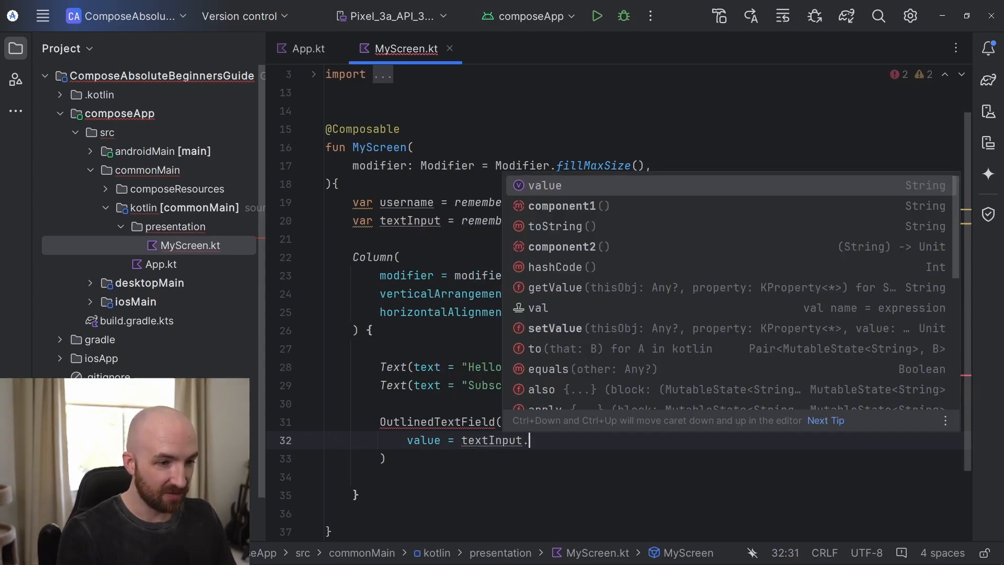
{"action": "type", "text": "value"}
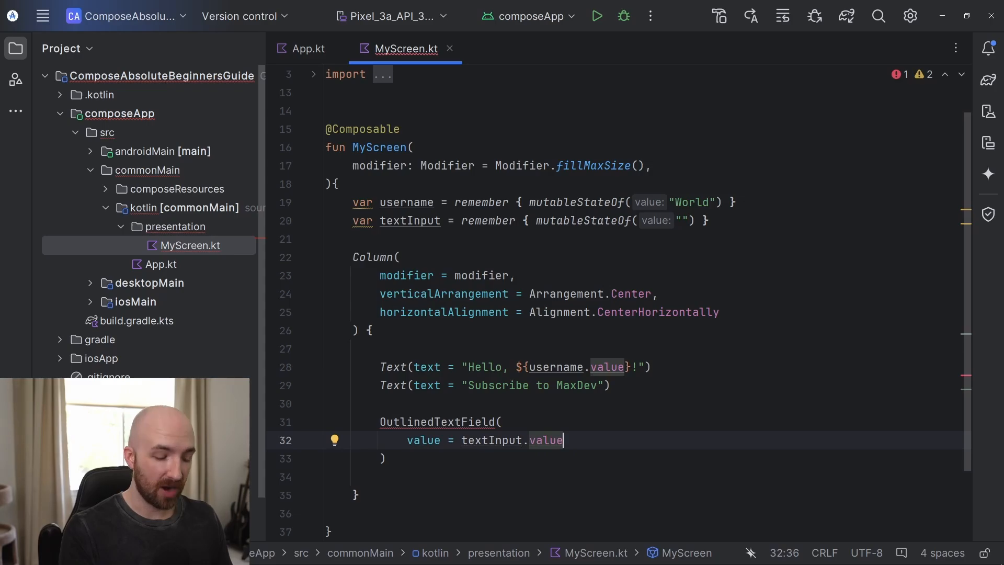
{"action": "type", "text": ","}
{"action": "type", "text": "onValueChange ="}
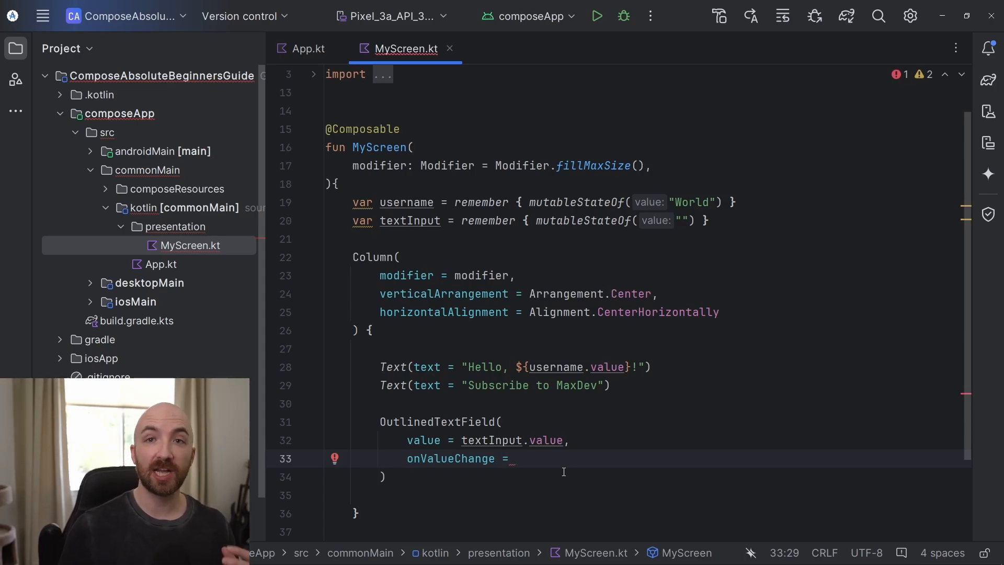
Write onValueChange { newText -> textInput.value = newText }
{"action": "left_click", "coordinate": [516, 458]}
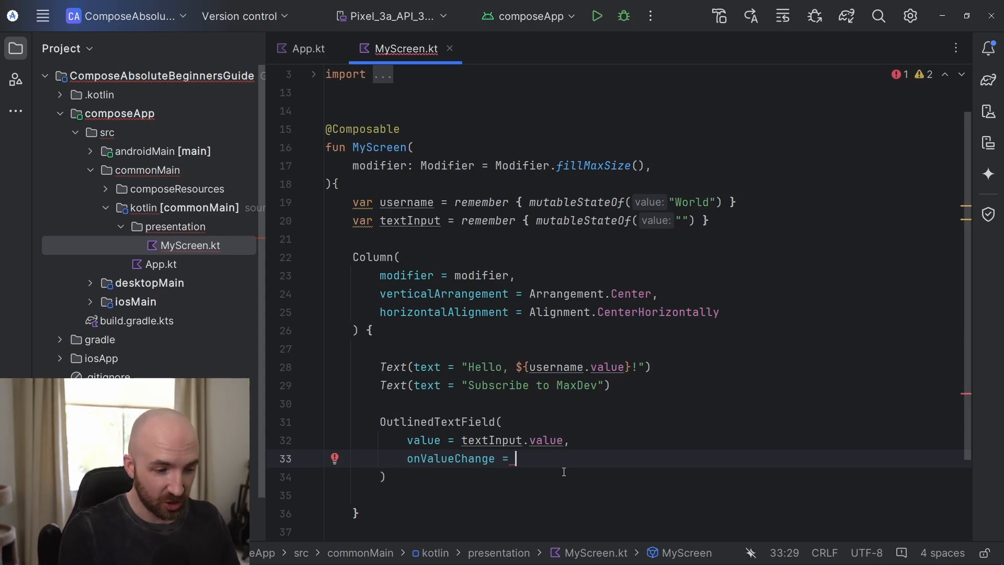
{"action": "type", "text": "{"}
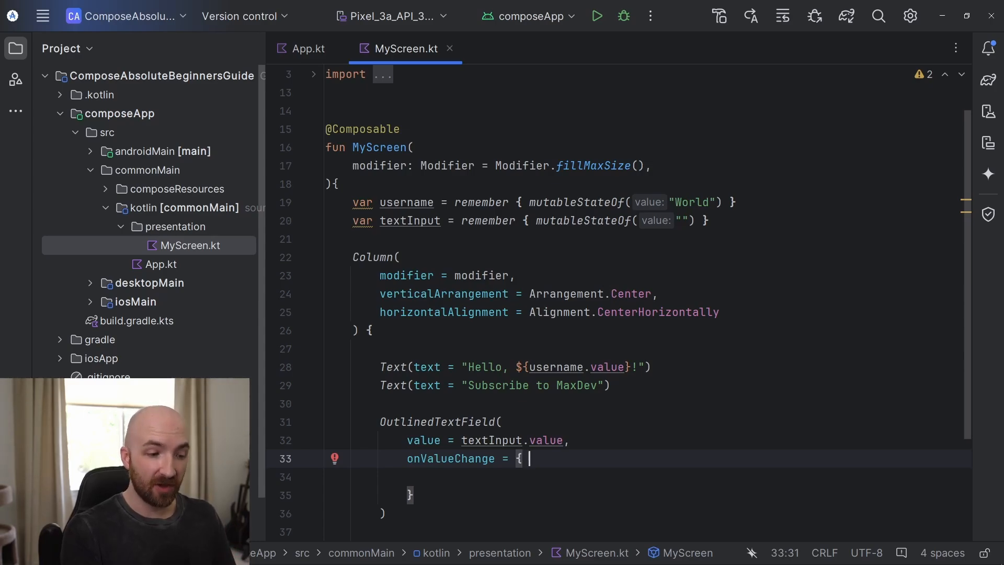
{"action": "type", "text": "newText"}
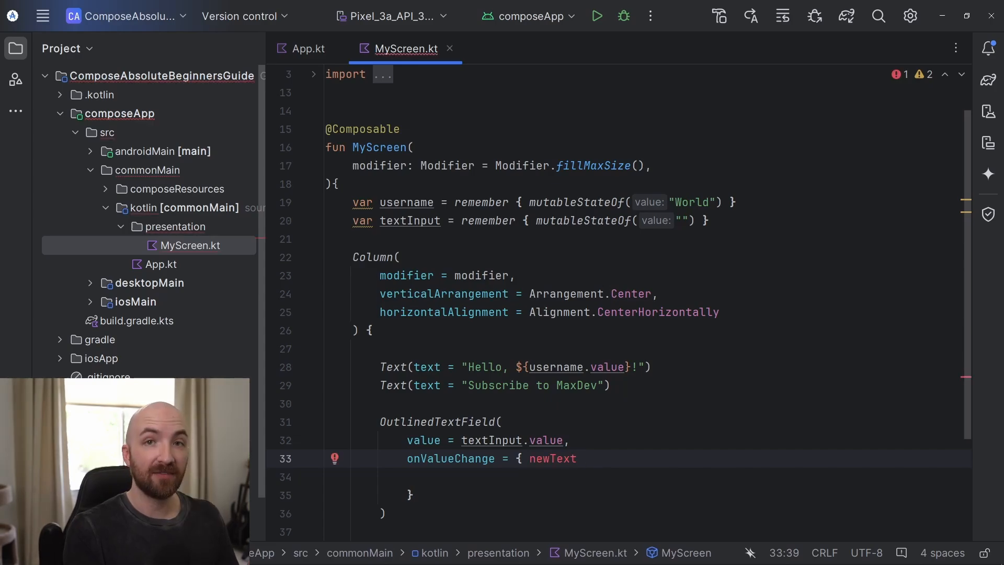
{"action": "type", "text": "->"}
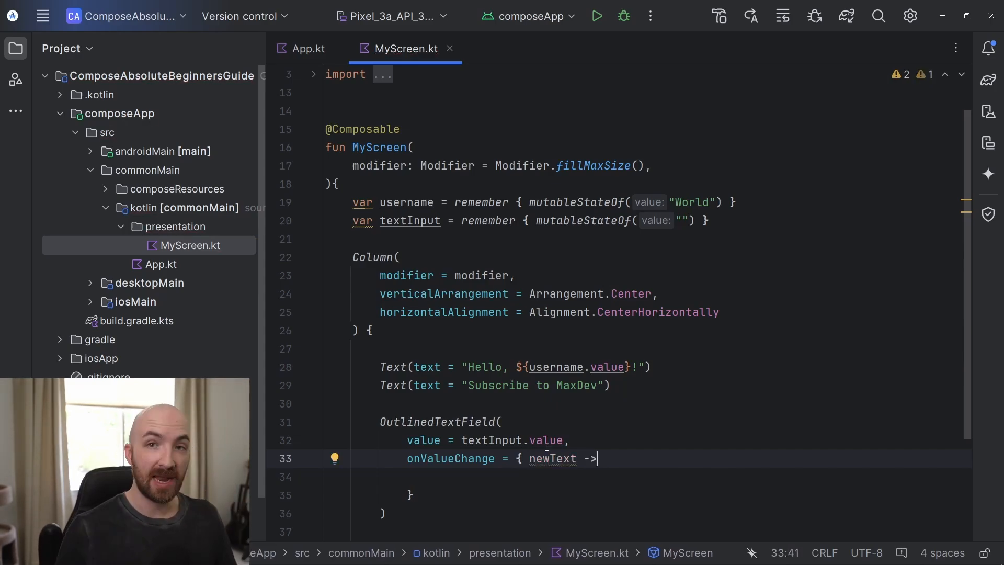
{"action": "key", "text": "Return"}
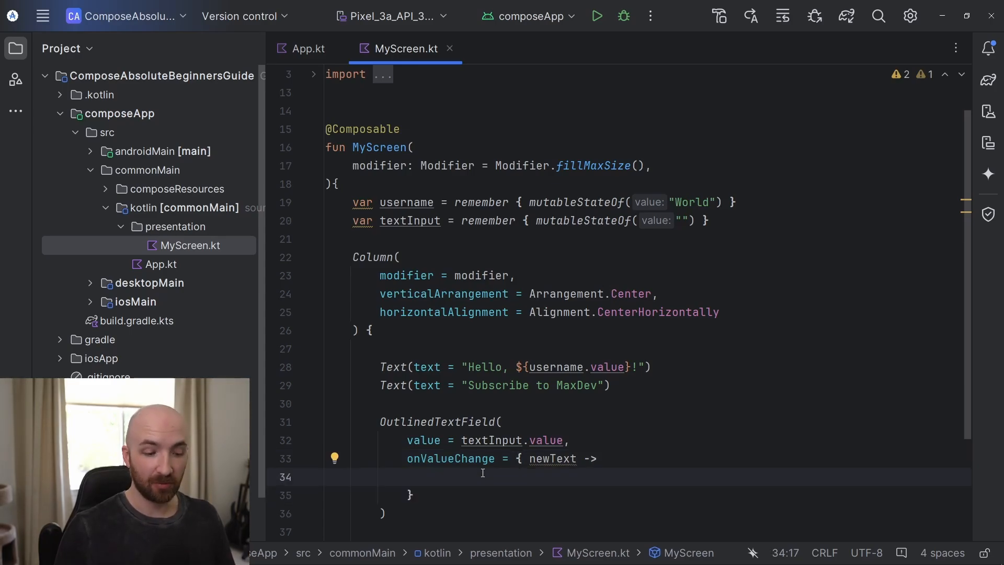
{"action": "type", "text": "textInput"}
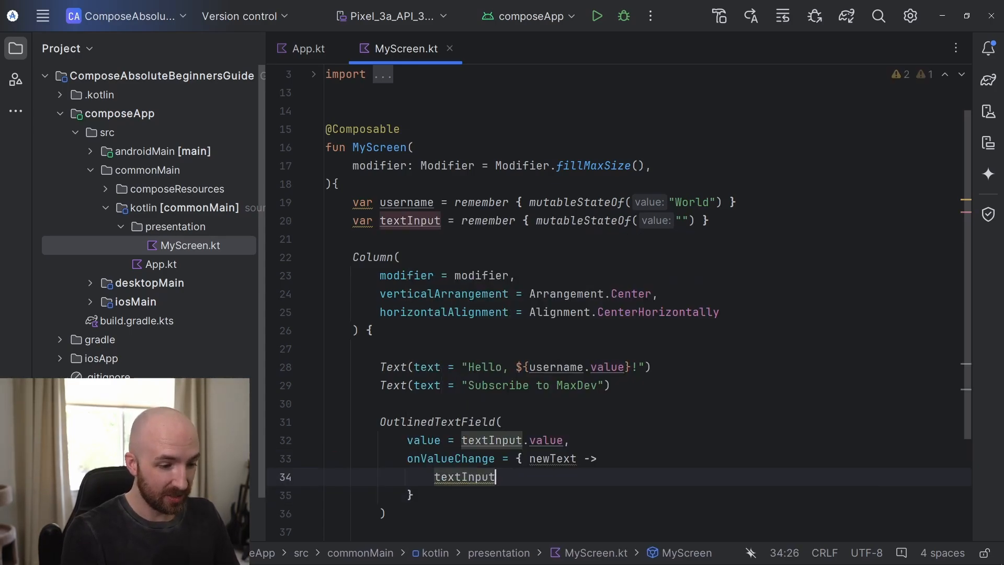
{"action": "type", "text": ".value"}
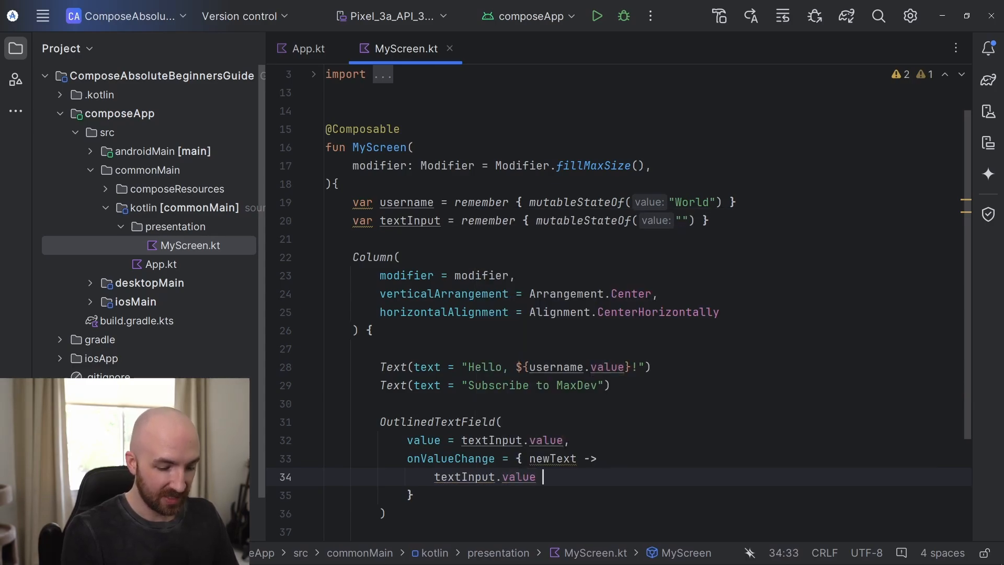
{"action": "type", "text": "= newText"}
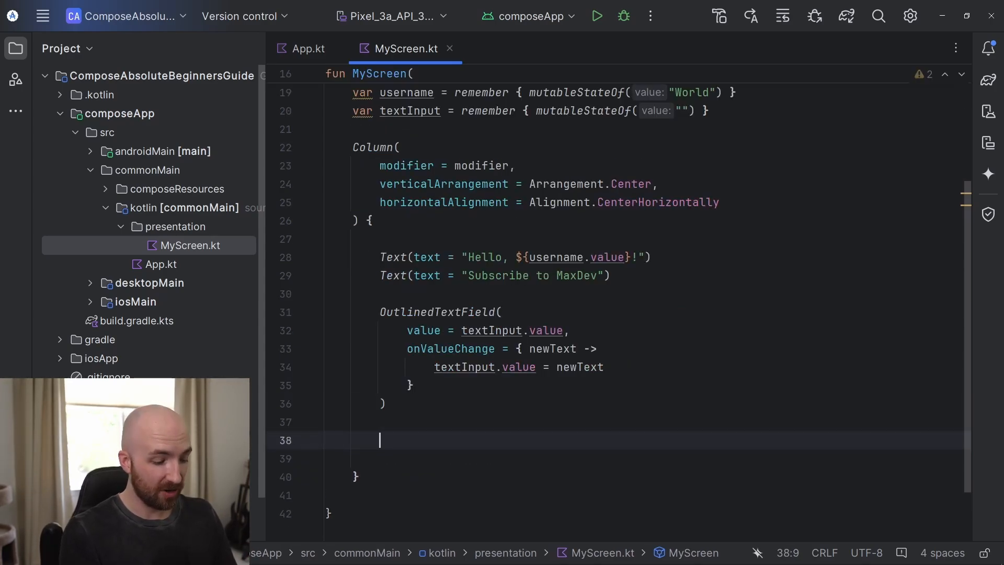
Add a Button whose onClick sets username to textInput.ifBlank { "World" } and clears textInput
{"action": "type", "text": "Button("}
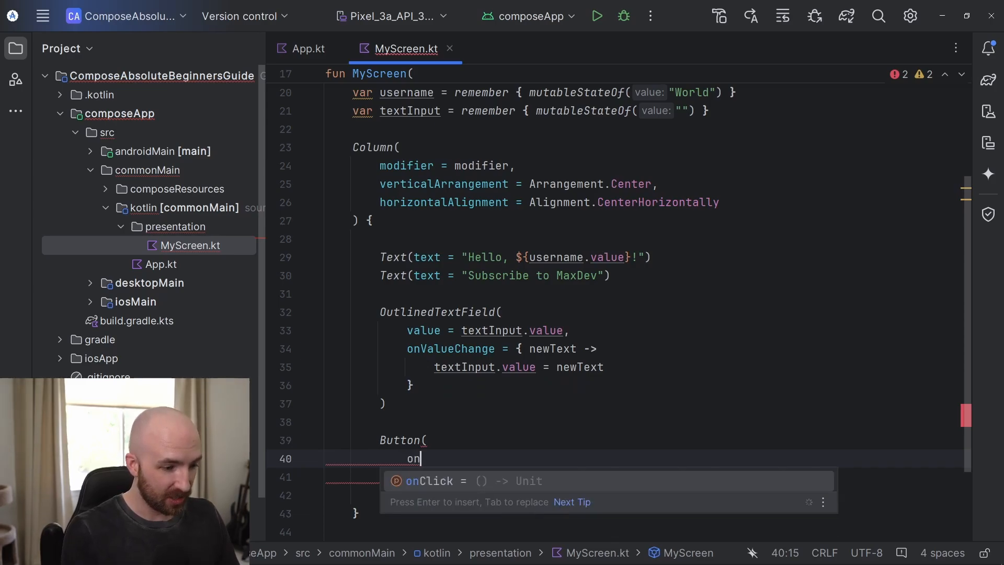
{"action": "key", "text": "Tab"}
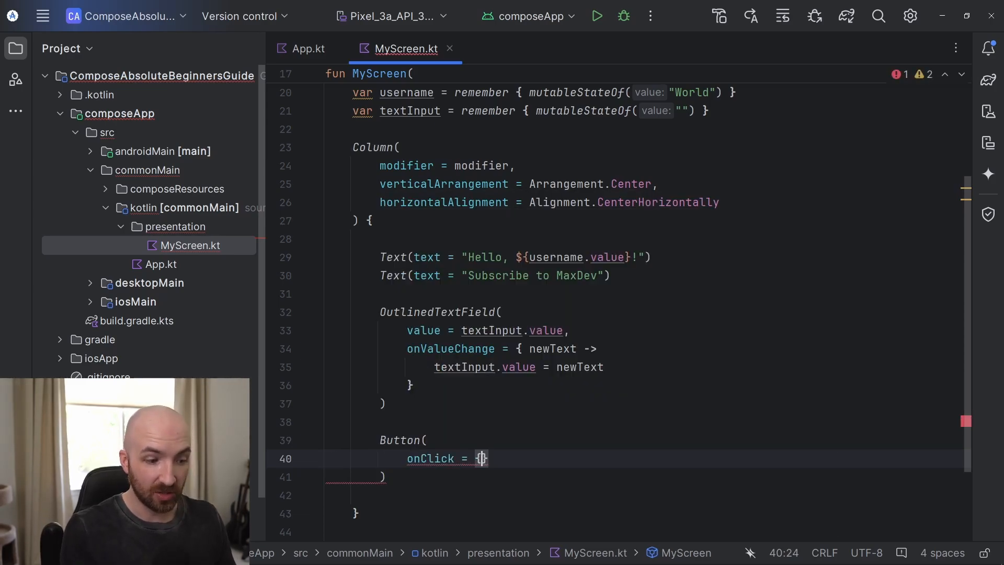
{"action": "key", "text": "enter"}
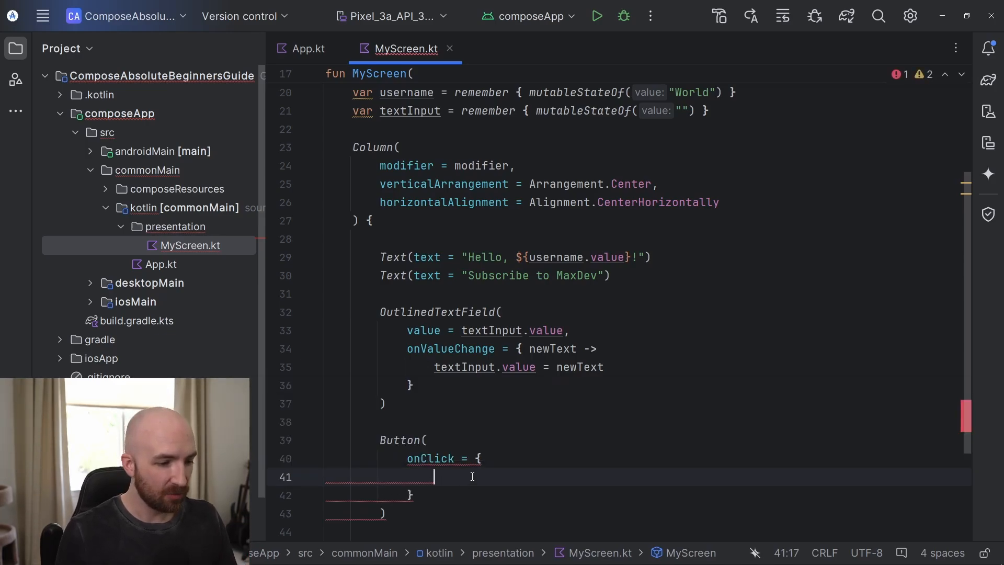
{"action": "type", "text": "username.value = te"}
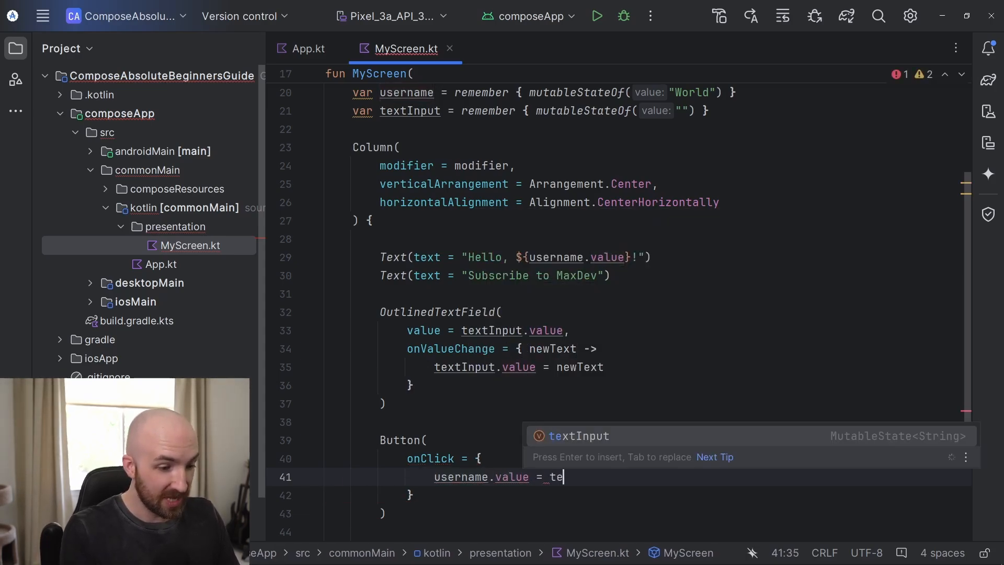
{"action": "type", "text": "xtInput.value"}
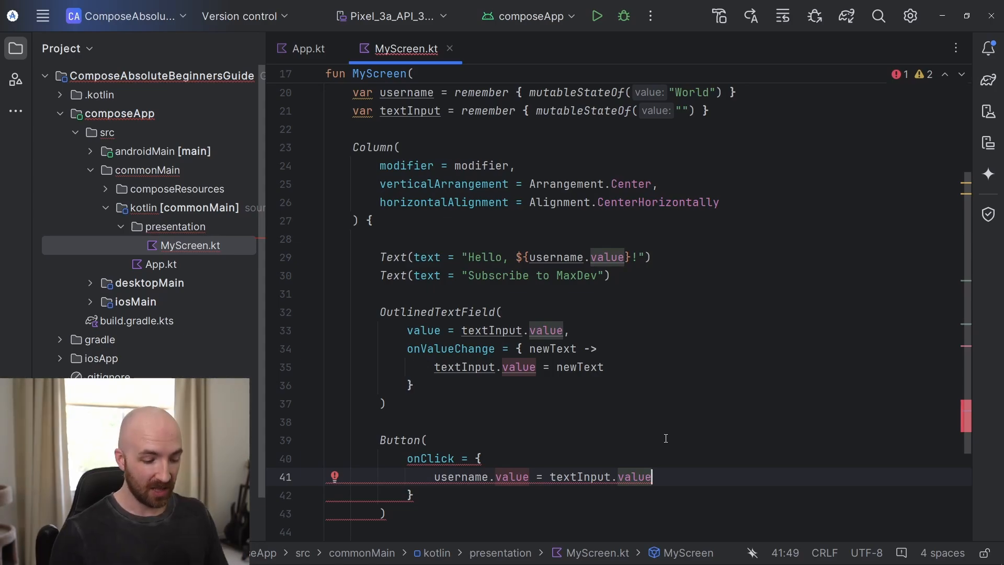
{"action": "type", "text": ".ifBlank {"}
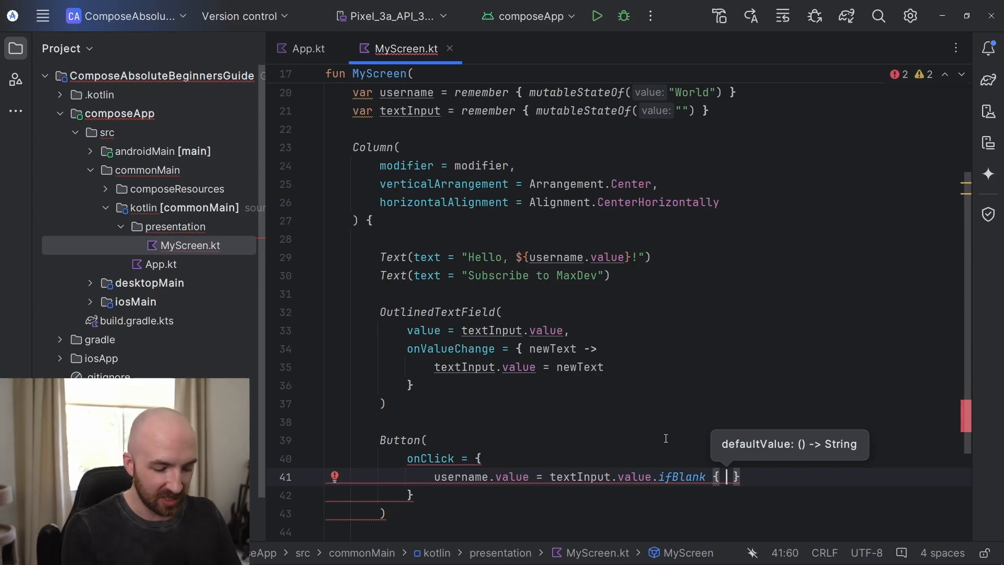
{"action": "type", "text": "\"World\""}
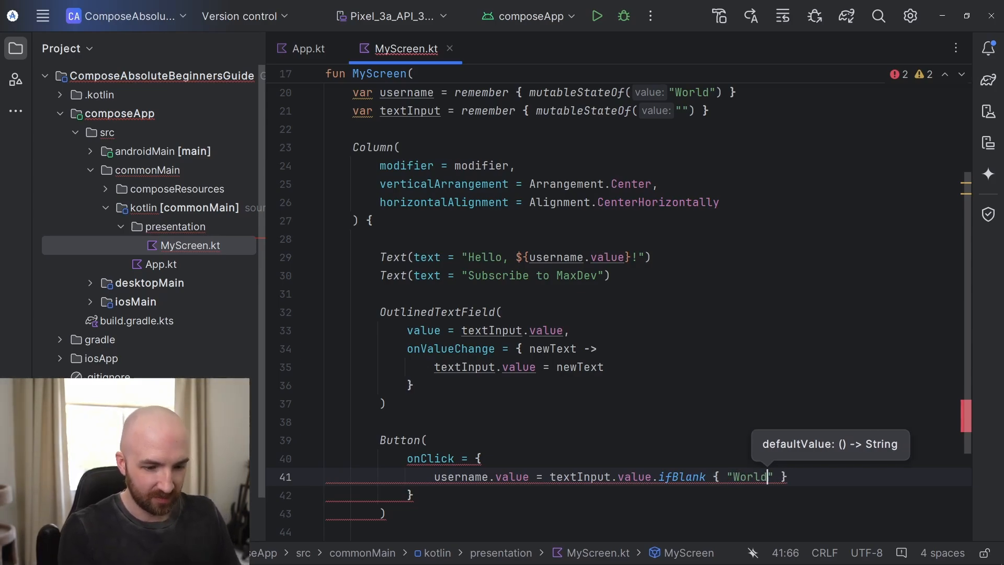
{"action": "type", "text": "t"}
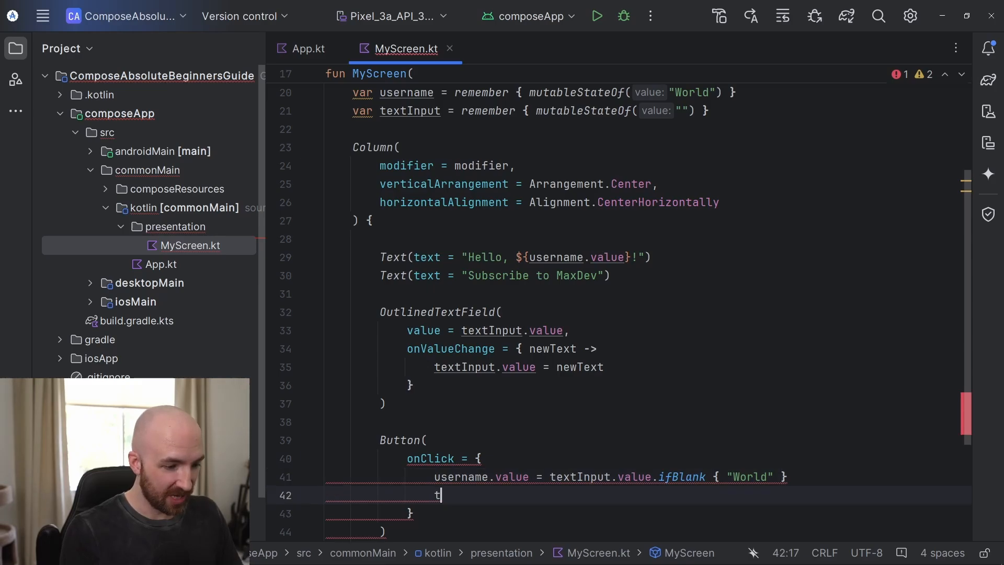
{"action": "type", "text": "extInput.value"}
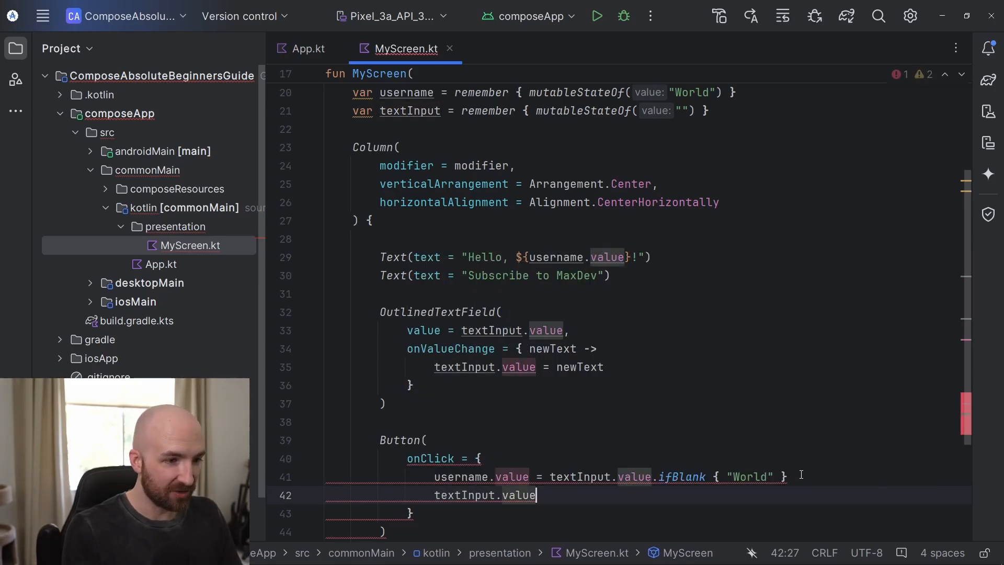
{"action": "type", "text": "= \"\""}
{"action": "left_click", "coordinate": [648, 532]}
{"action": "type", "text": "{"}
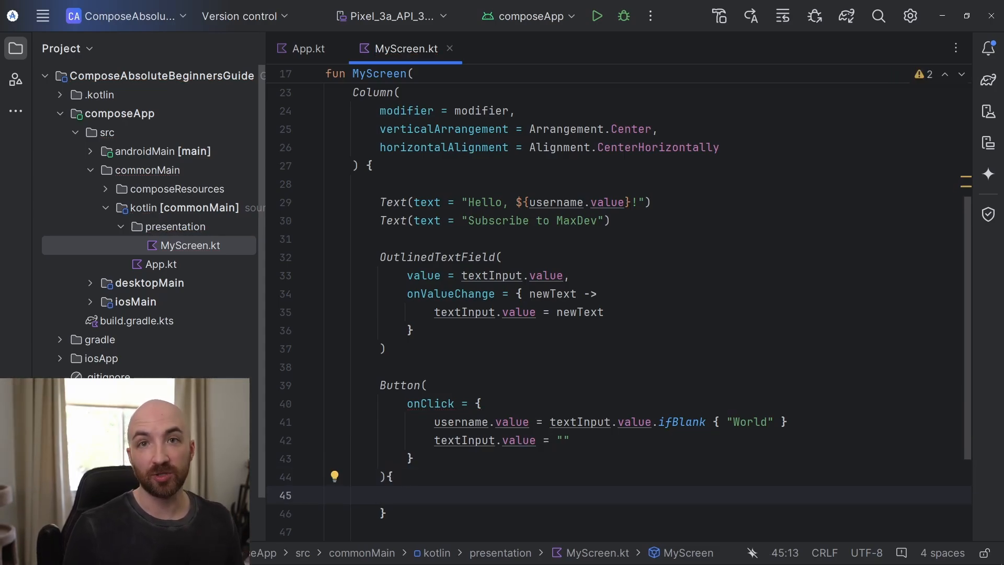
Label the Button with Text(text = "Submit")
{"action": "type", "text": "Text("}
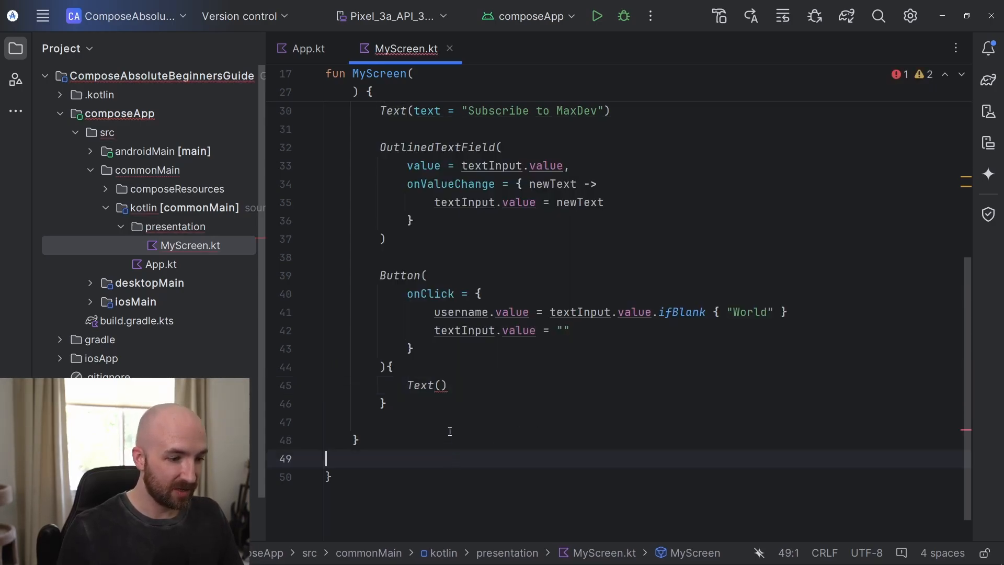
{"action": "type", "text": "text = \"Sub"}
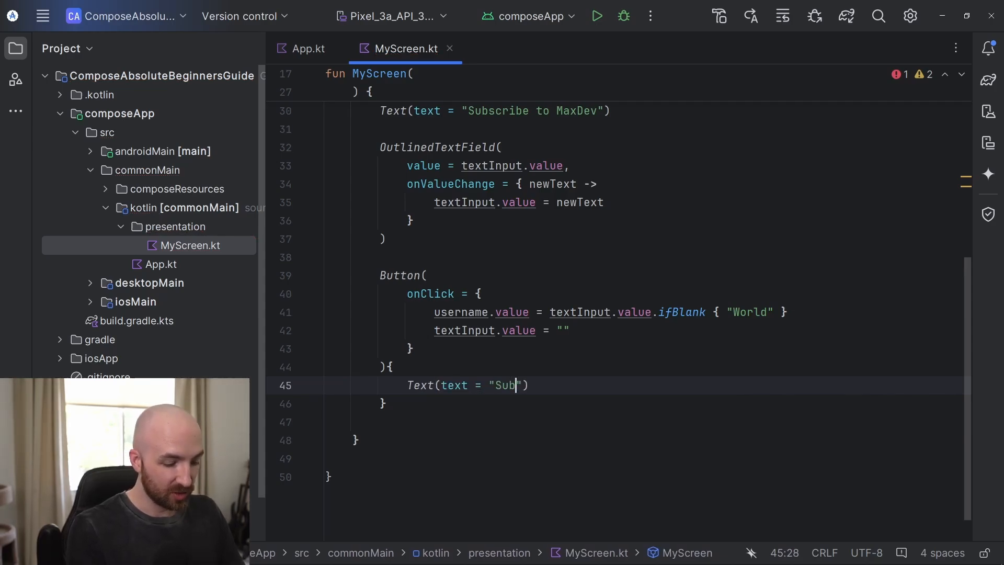
{"action": "type", "text": "mit"}
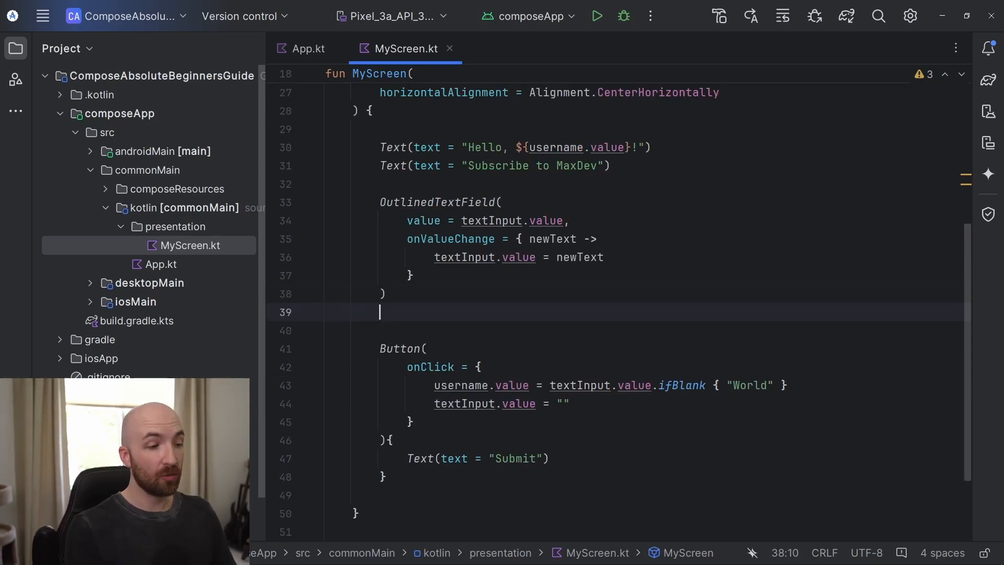
Add Spacer(modifier = Modifier.height(8.dp)) above the Button and after each Text line
{"action": "type", "text": "Spacer()"}
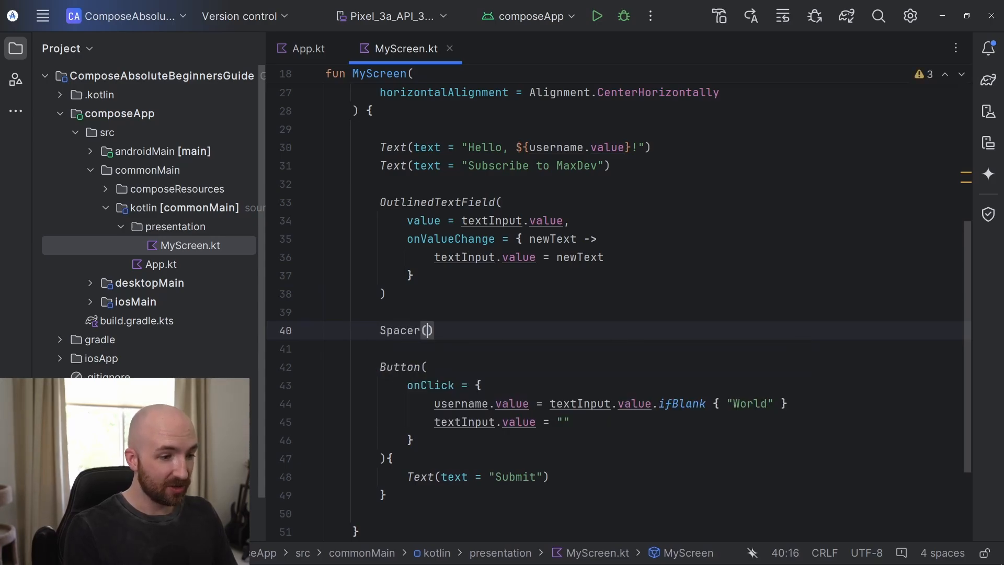
{"action": "type", "text": "modifier"}
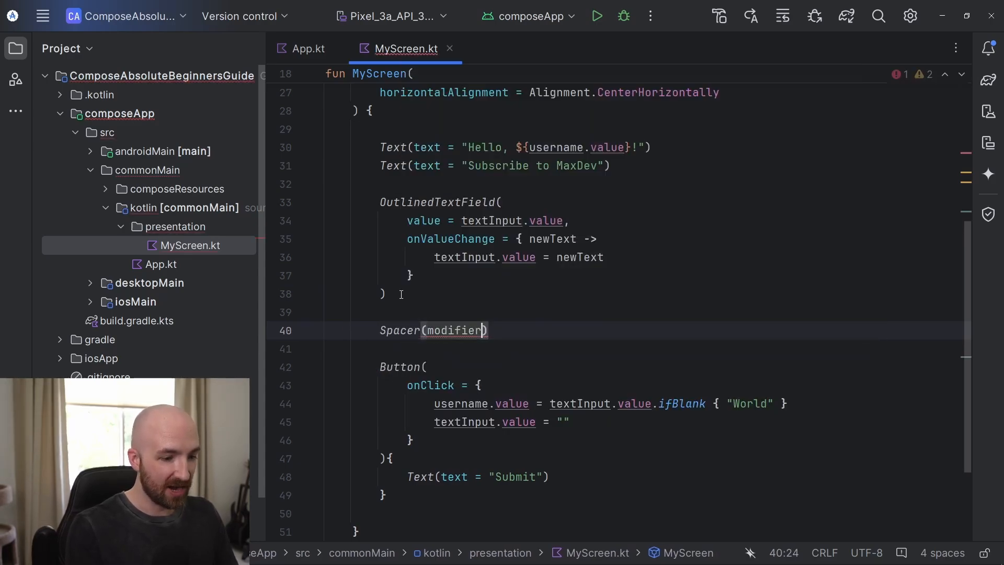
{"action": "type", "text": "="}
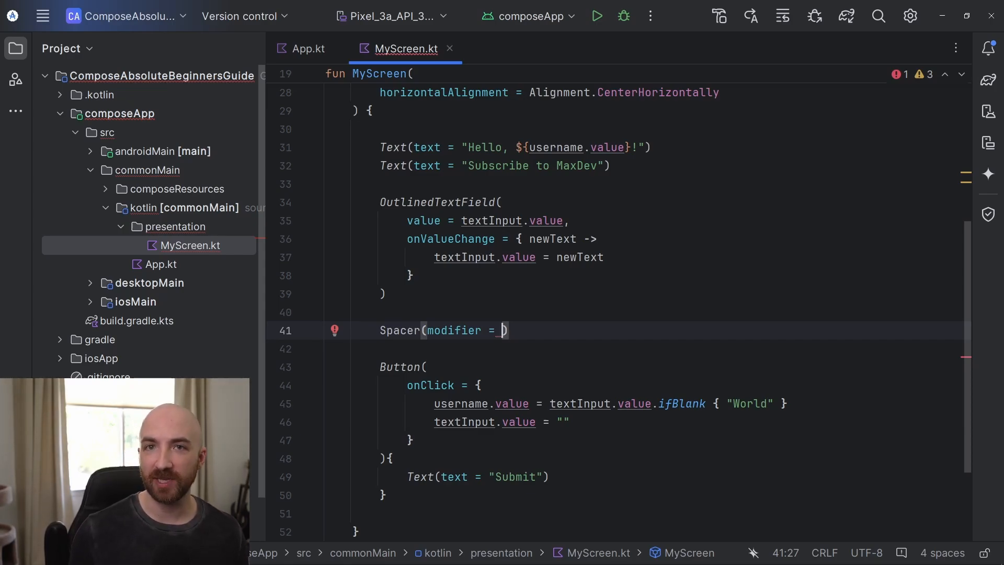
{"action": "type", "text": "Modifier.height("}
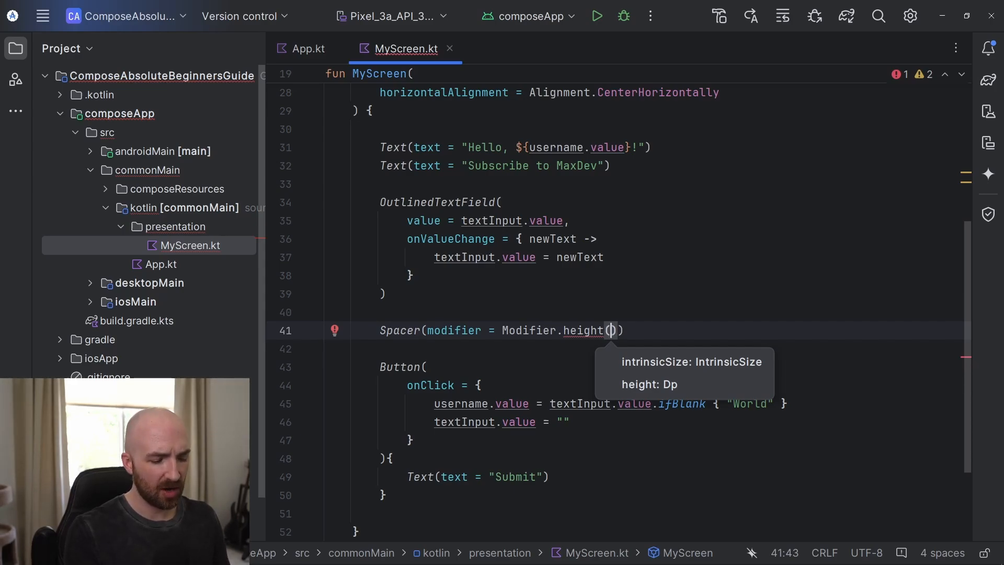
{"action": "type", "text": "8"}
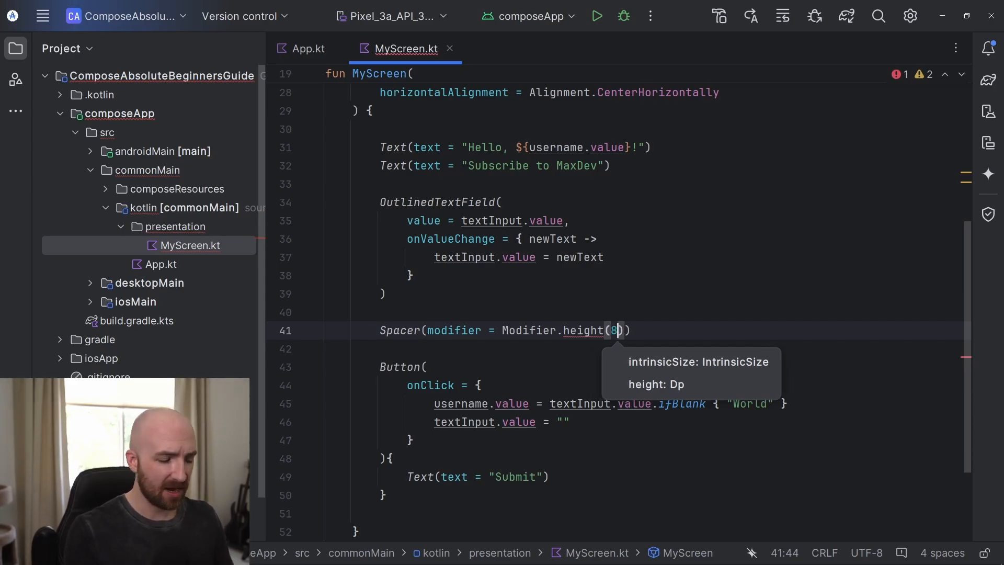
{"action": "type", "text": ".dp"}
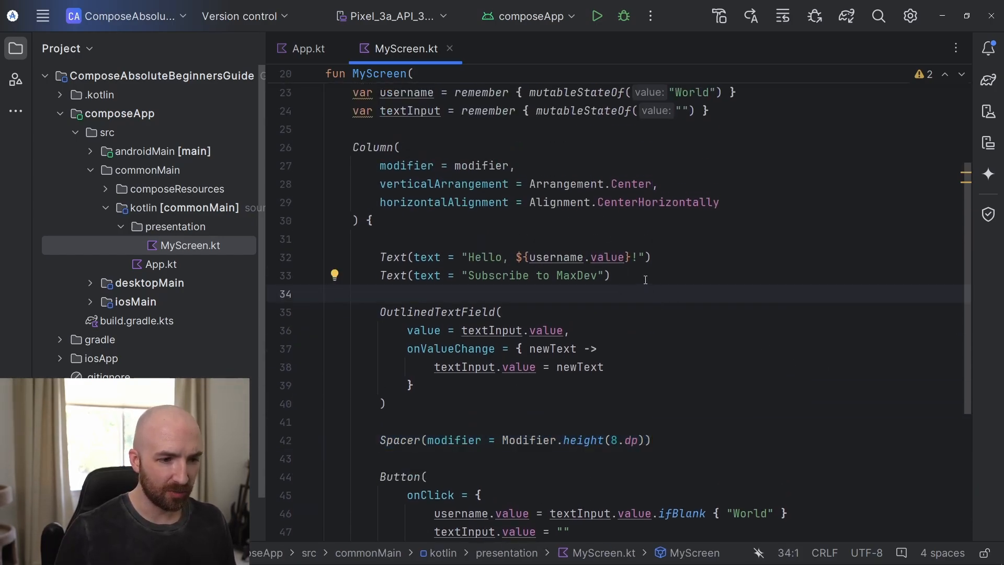
{"action": "type", "text": "Spacer(modifier = Modifier.height(8.dp))"}
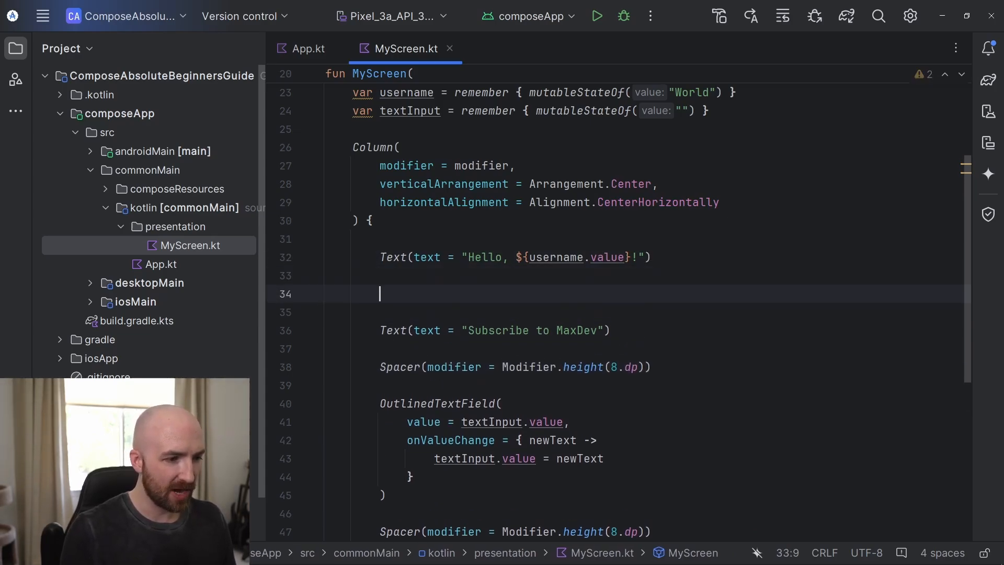
{"action": "scroll", "scroll_direction": "down", "scroll_amount": 3}
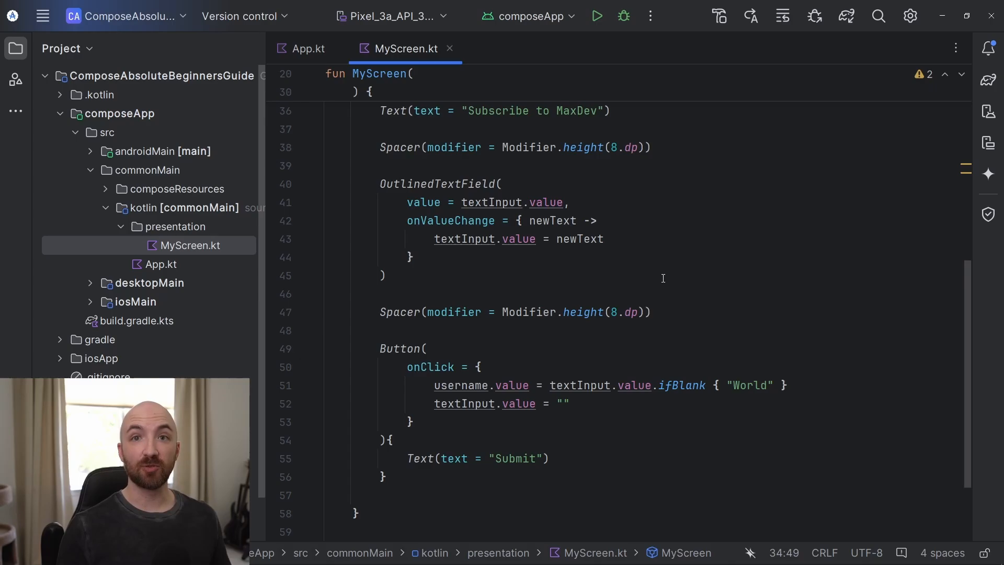
Run the app, submit 'YouTube', then submit an empty field to restore 'Hello, World!'
{"action": "left_click", "coordinate": [595, 16]}
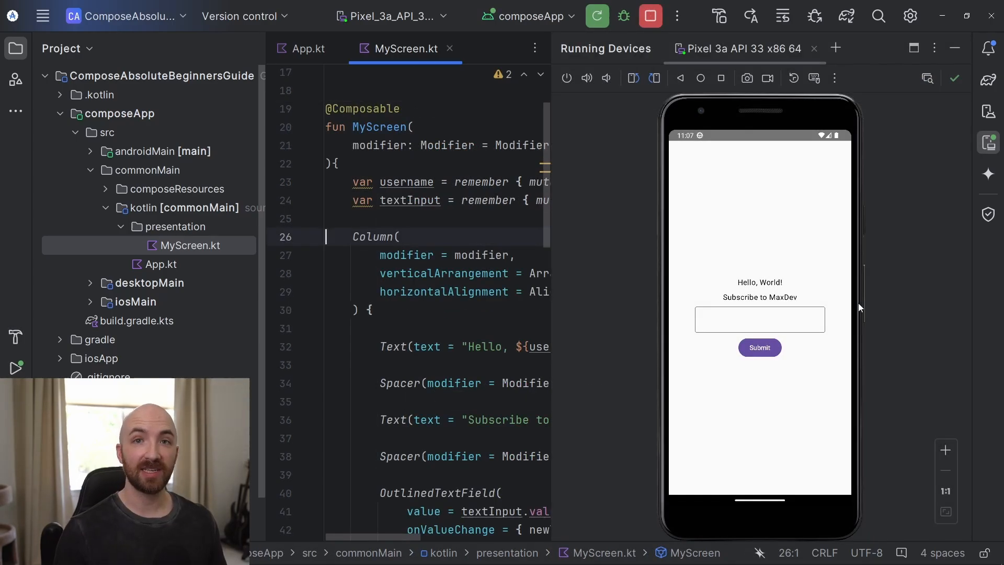
{"action": "left_click", "coordinate": [759, 320]}
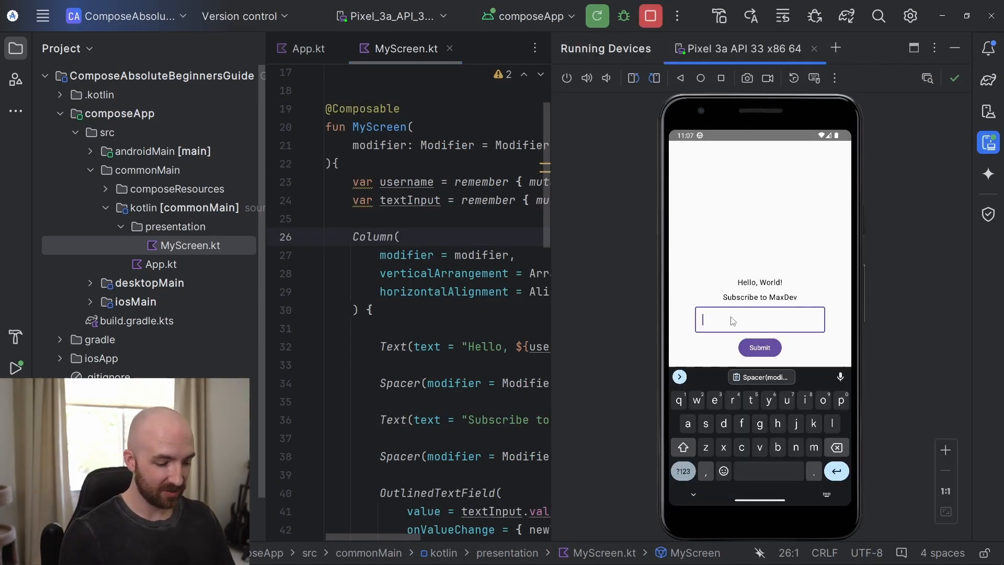
{"action": "type", "text": "YouTube"}
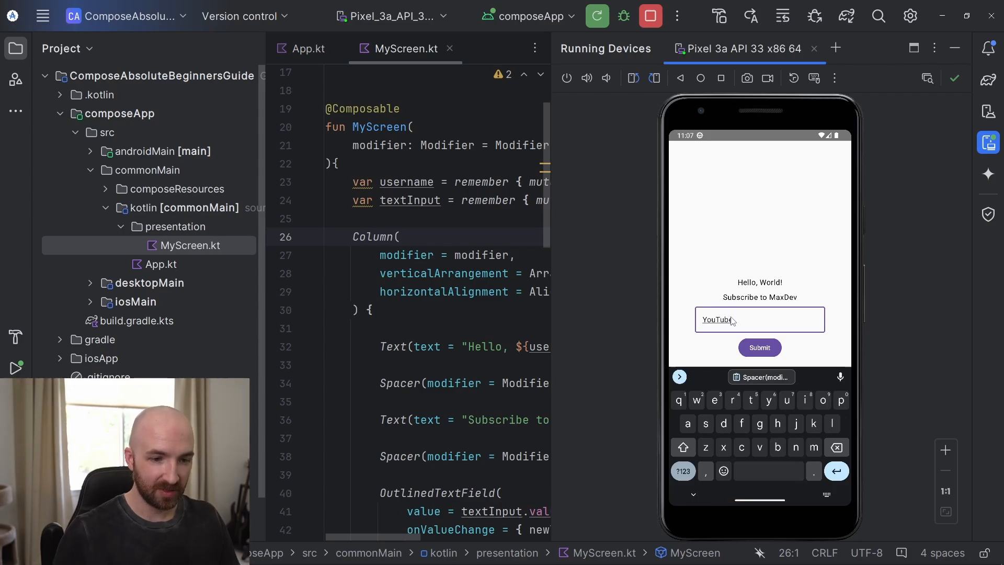
{"action": "left_click", "coordinate": [759, 347]}
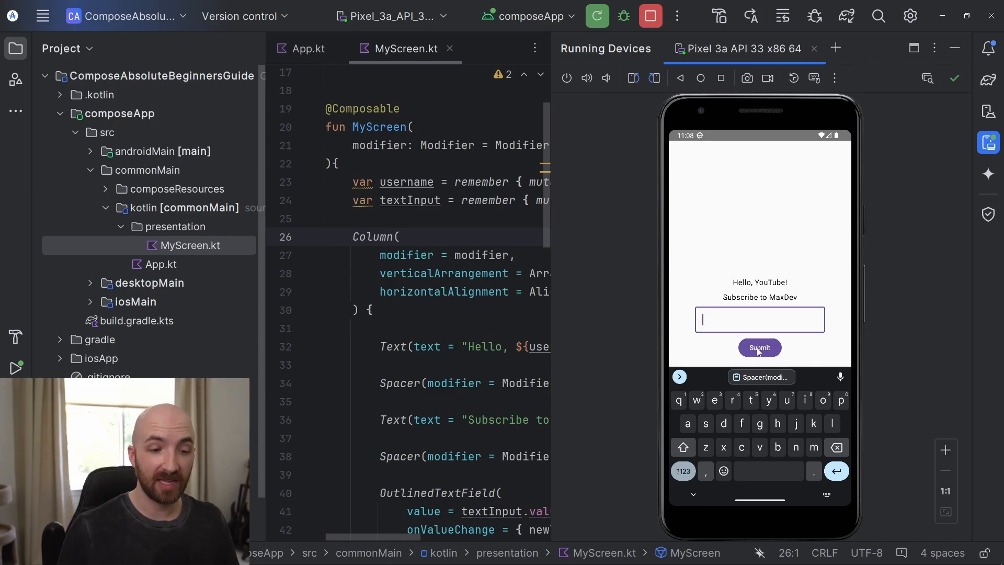
{"action": "left_click", "coordinate": [759, 347]}
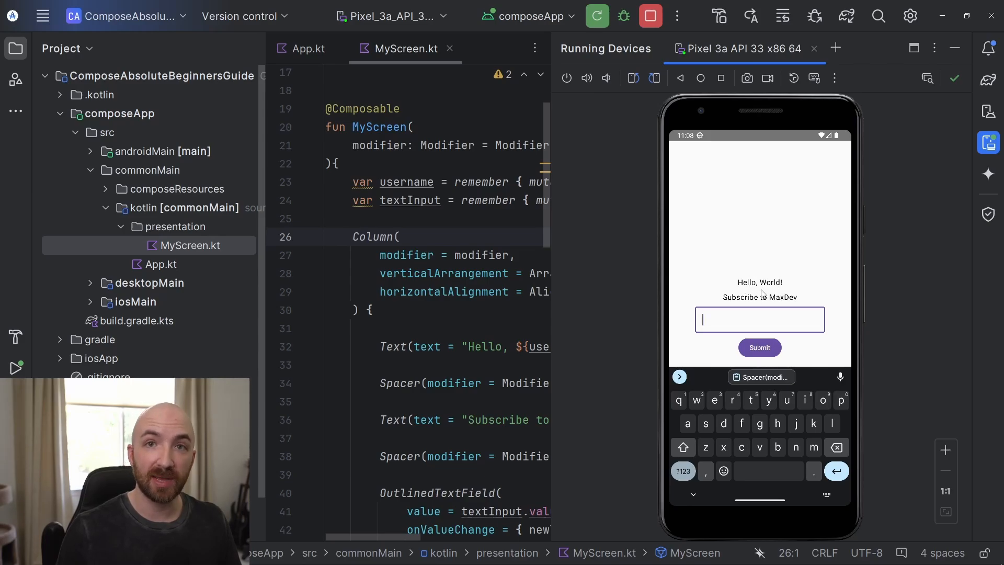
{"action": "mouse_move", "coordinate": [827, 304]}
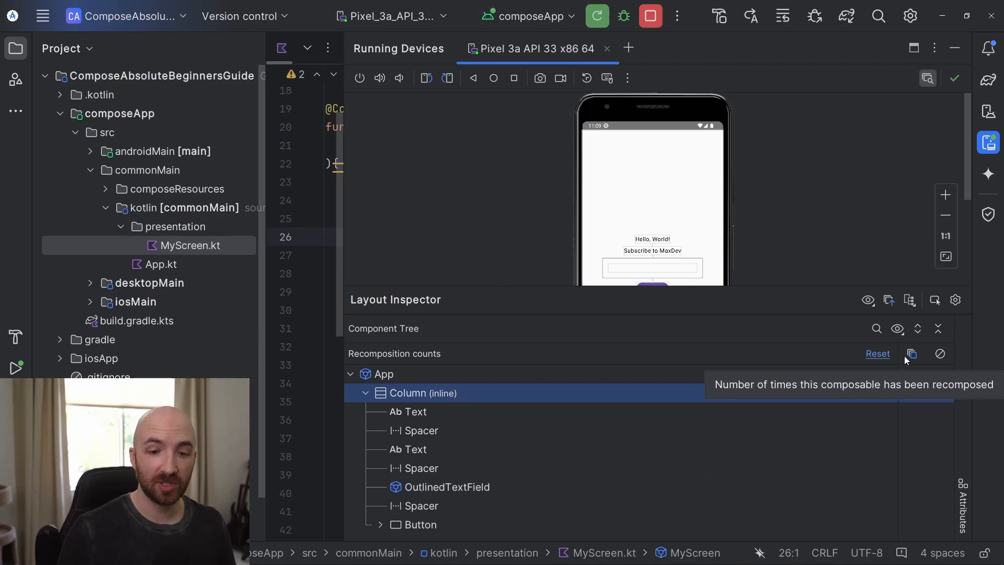
{"action": "mouse_move", "coordinate": [941, 355]}
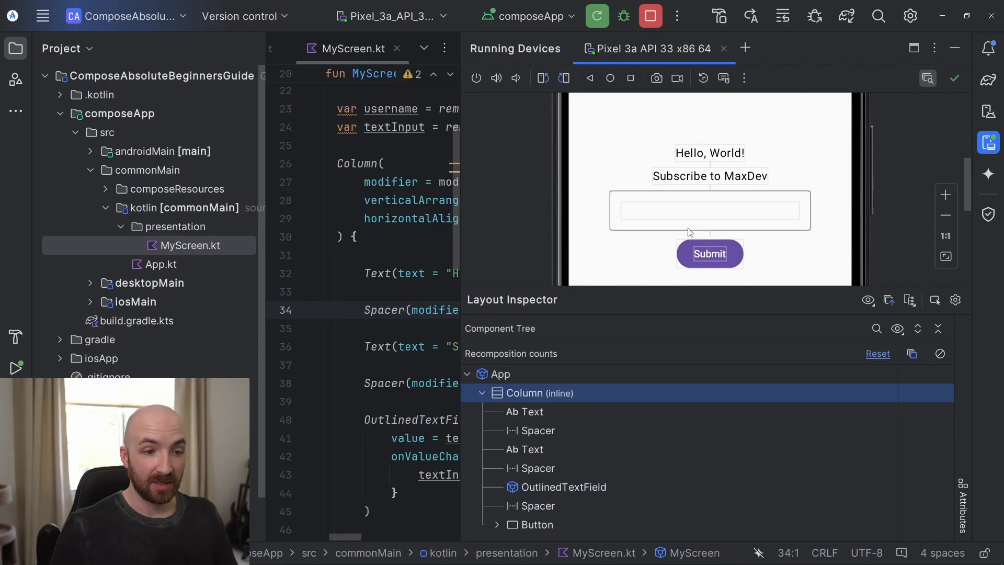
Submit 'YouTube', then inspect both Text composables and the Submit Button in Layout Inspector
{"action": "left_click", "coordinate": [709, 210]}
{"action": "type", "text": "YouTube"}
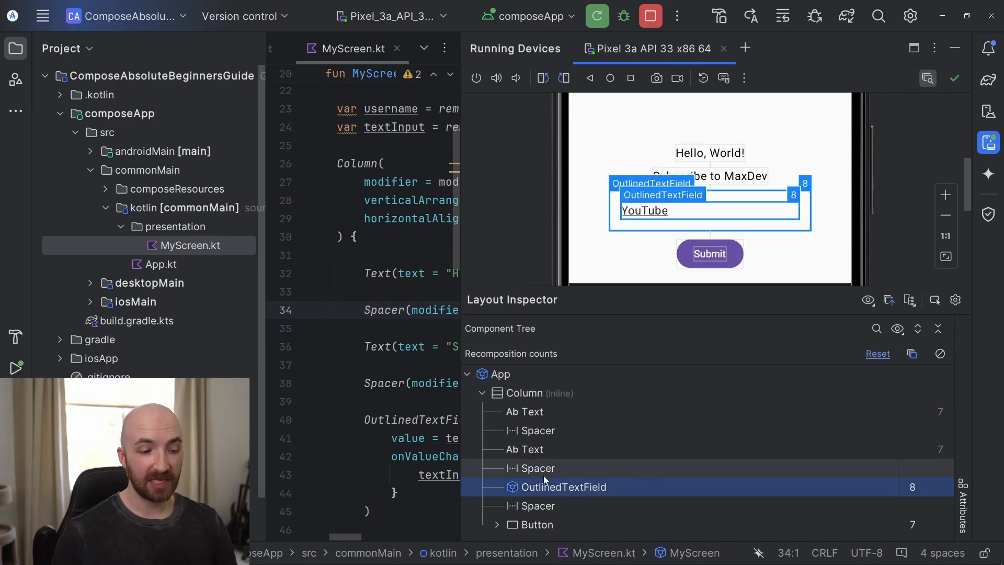
{"action": "mouse_move", "coordinate": [894, 503]}
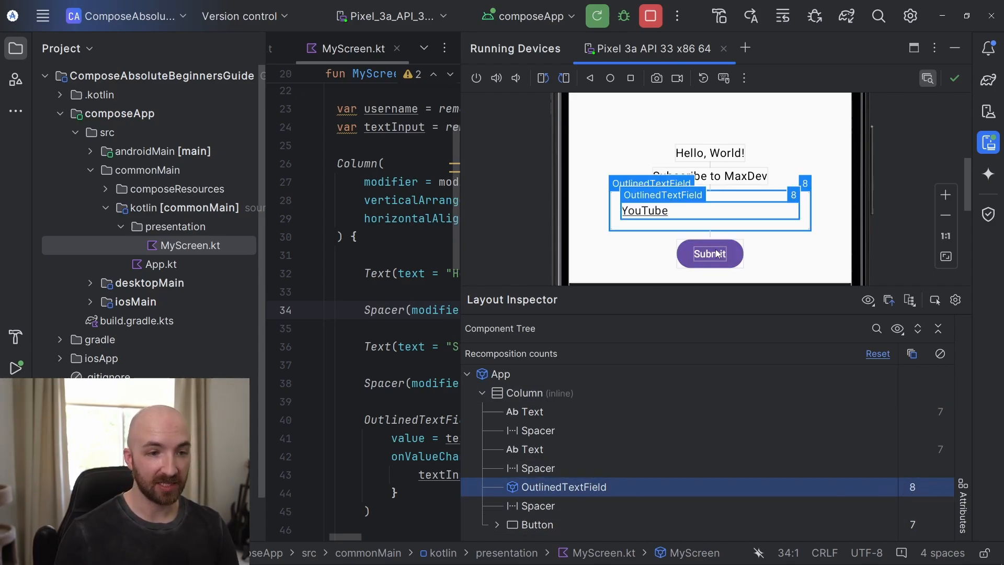
{"action": "left_click", "coordinate": [710, 254]}
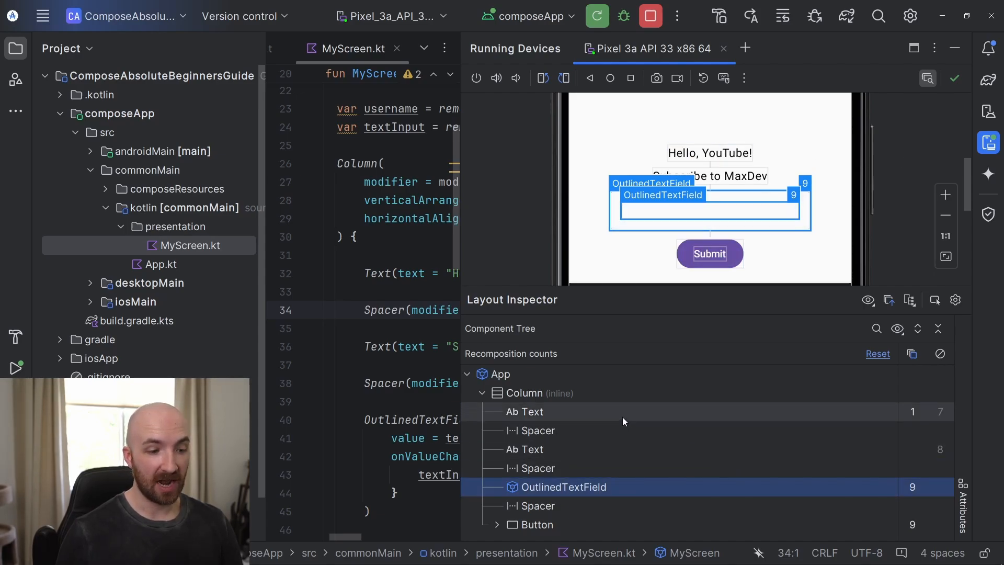
{"action": "left_click", "coordinate": [526, 411]}
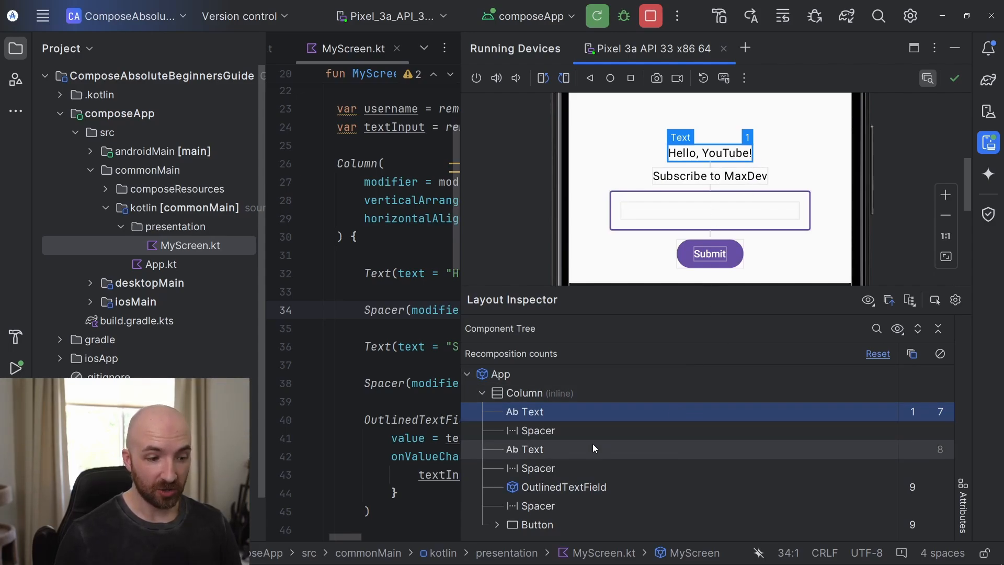
{"action": "left_click", "coordinate": [525, 449]}
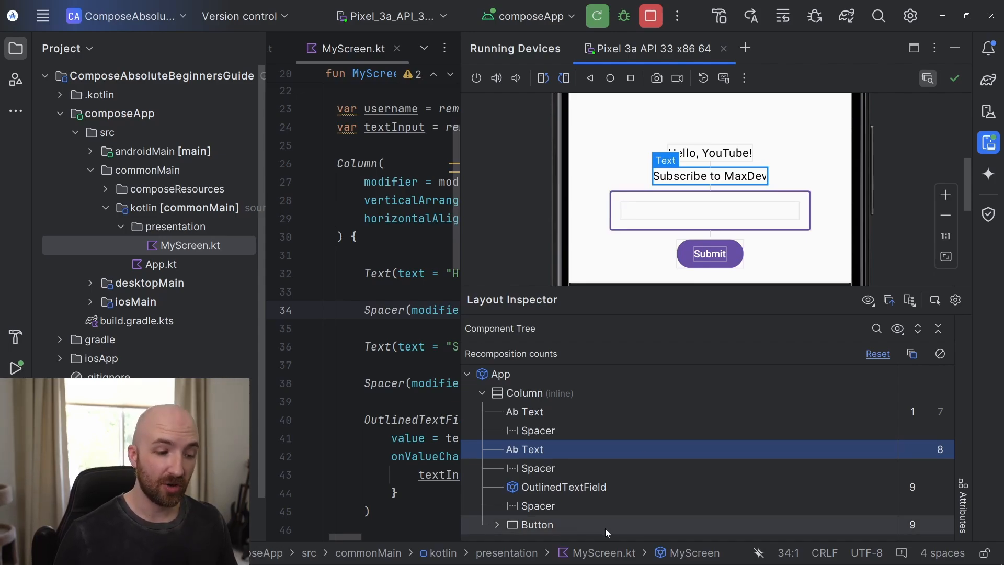
{"action": "left_click", "coordinate": [535, 524]}
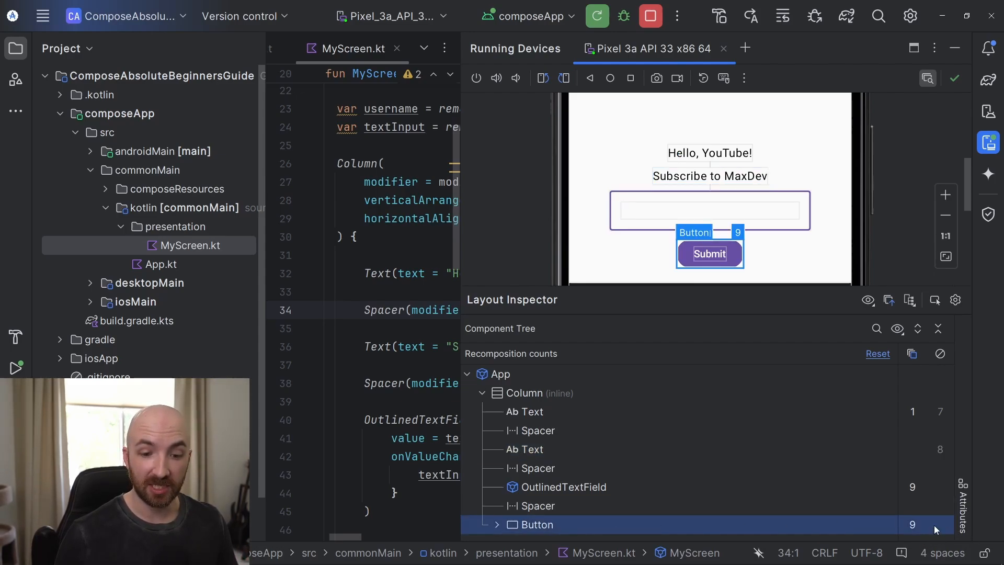
{"action": "mouse_move", "coordinate": [846, 505]}
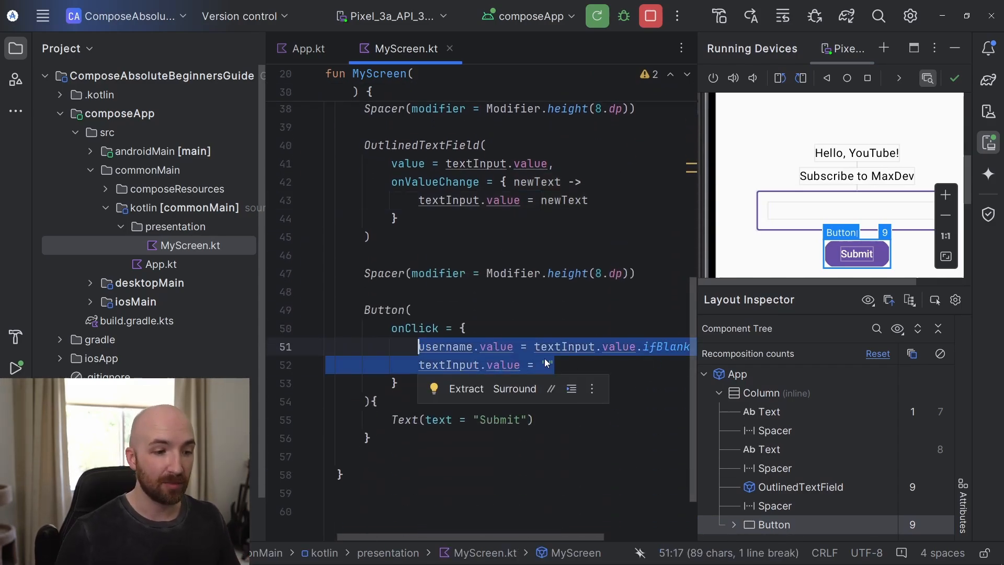
Submit 'YouTube' again and compare counts rising to 17 and 18 in Component Tree
{"action": "type", "text": "\"\""}
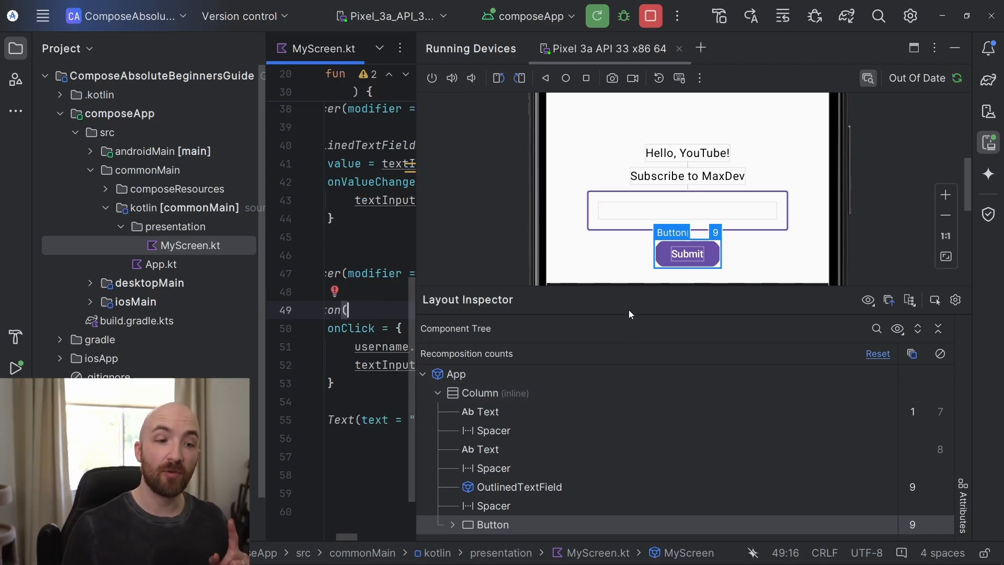
{"action": "type", "text": "YouTube"}
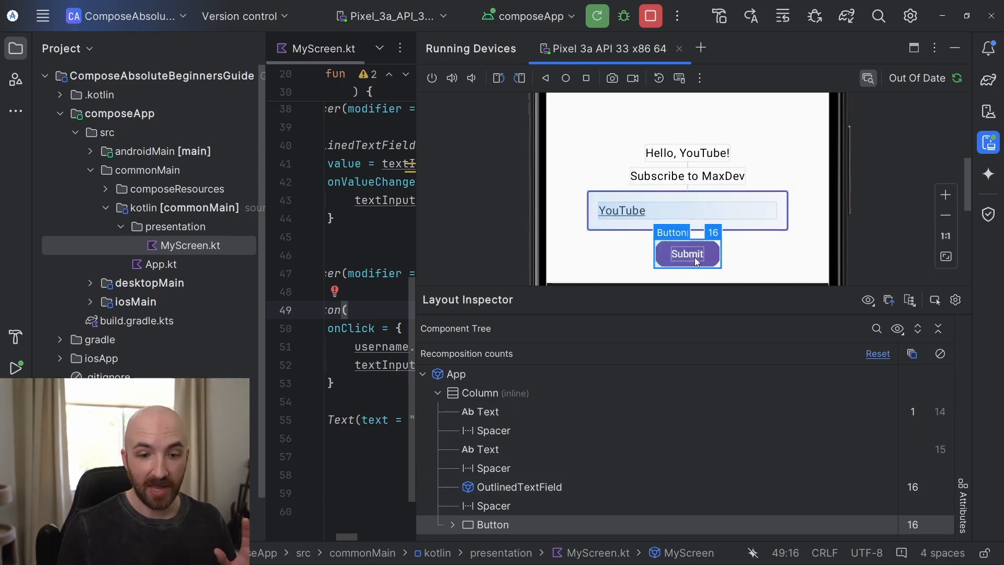
{"action": "left_click", "coordinate": [481, 411]}
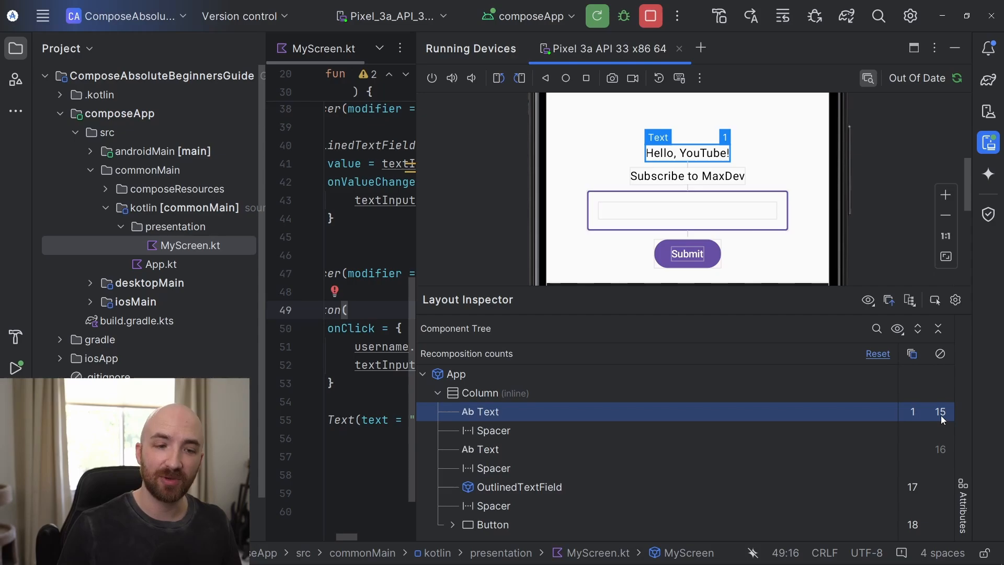
{"action": "mouse_move", "coordinate": [704, 211]}
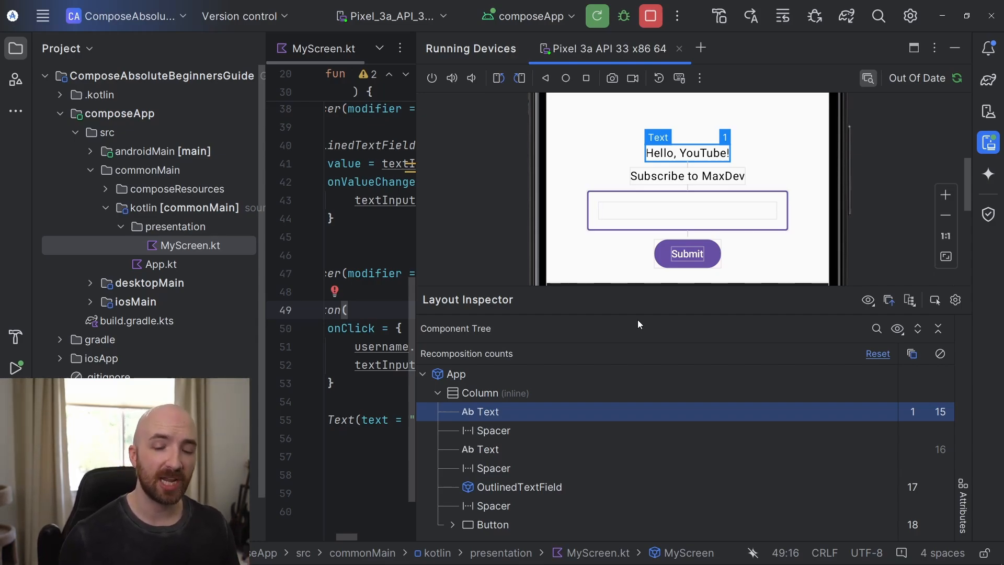
{"action": "mouse_move", "coordinate": [571, 220]}
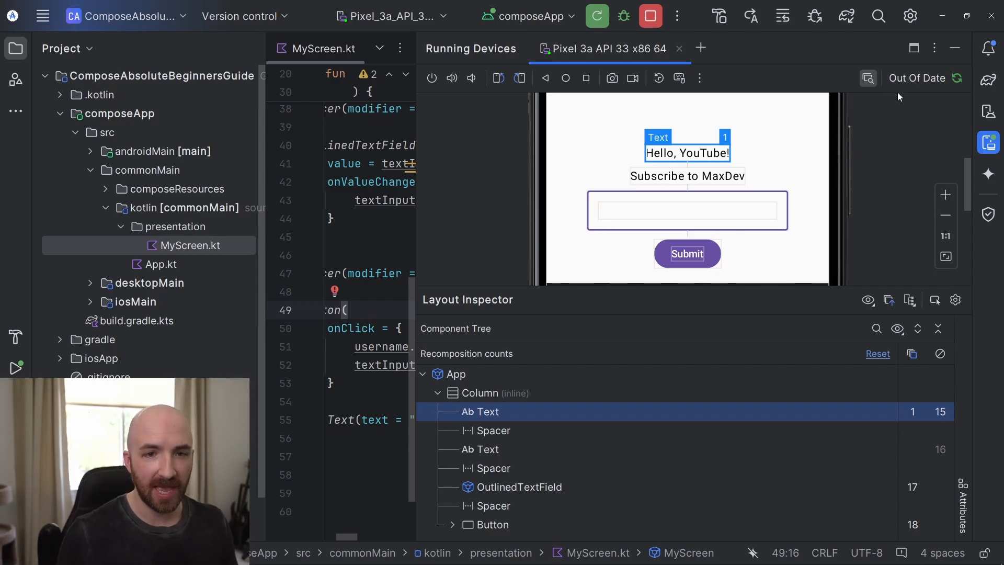
Declare username and textInput with 'by remember' and remove their '.value' accesses
{"action": "left_click", "coordinate": [687, 210]}
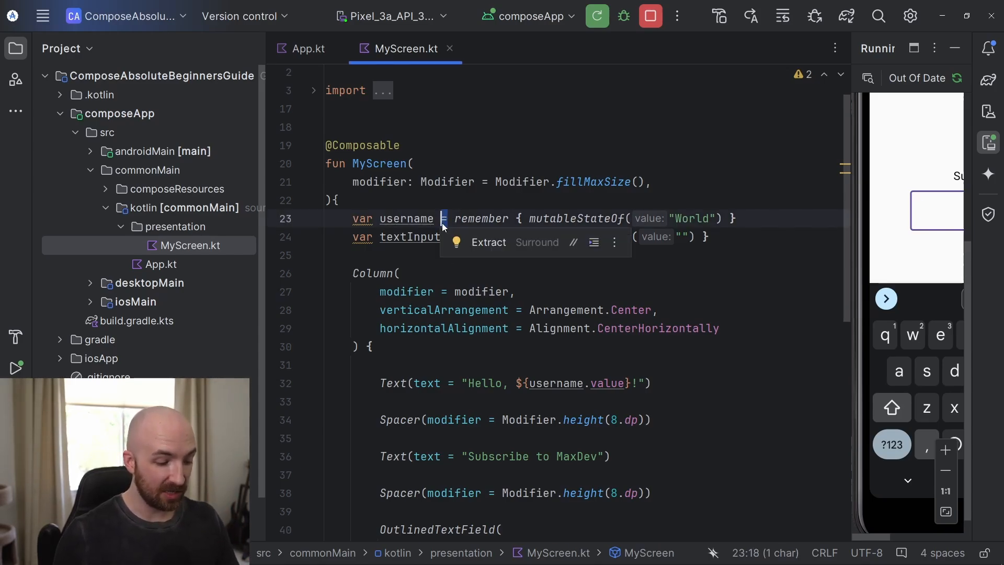
{"action": "type", "text": "by"}
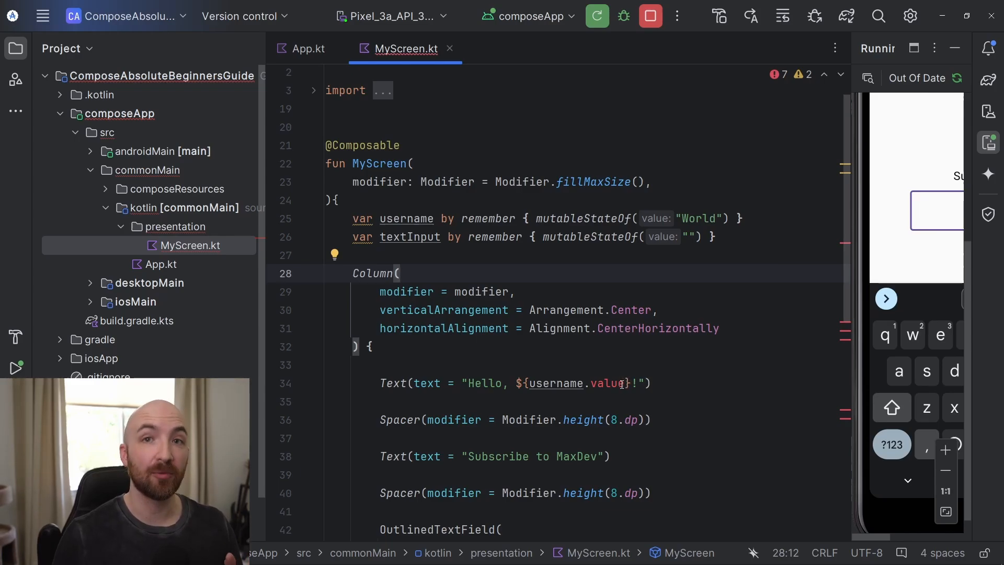
{"action": "double_click", "coordinate": [605, 382]}
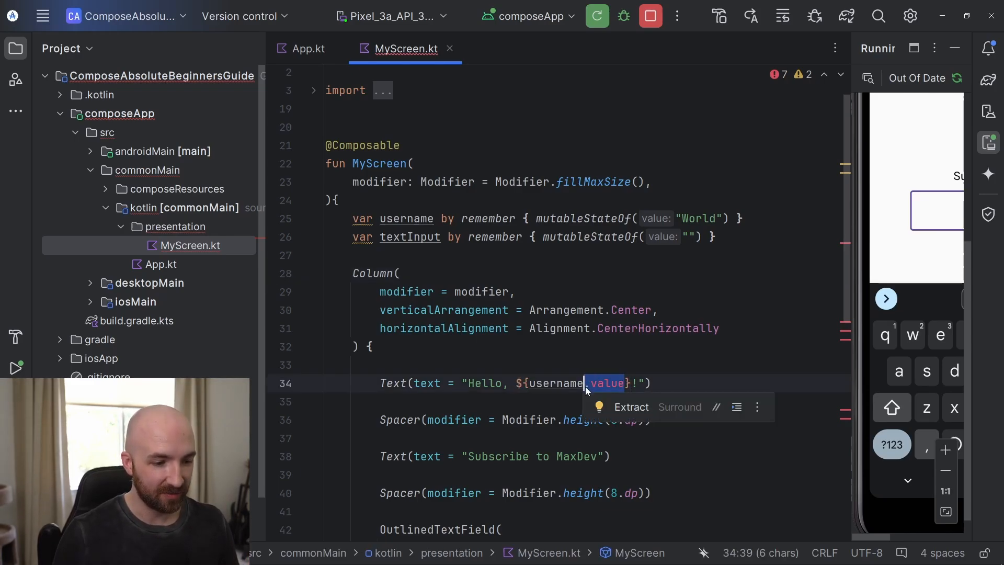
{"action": "scroll", "scroll_direction": "down", "scroll_amount": 3}
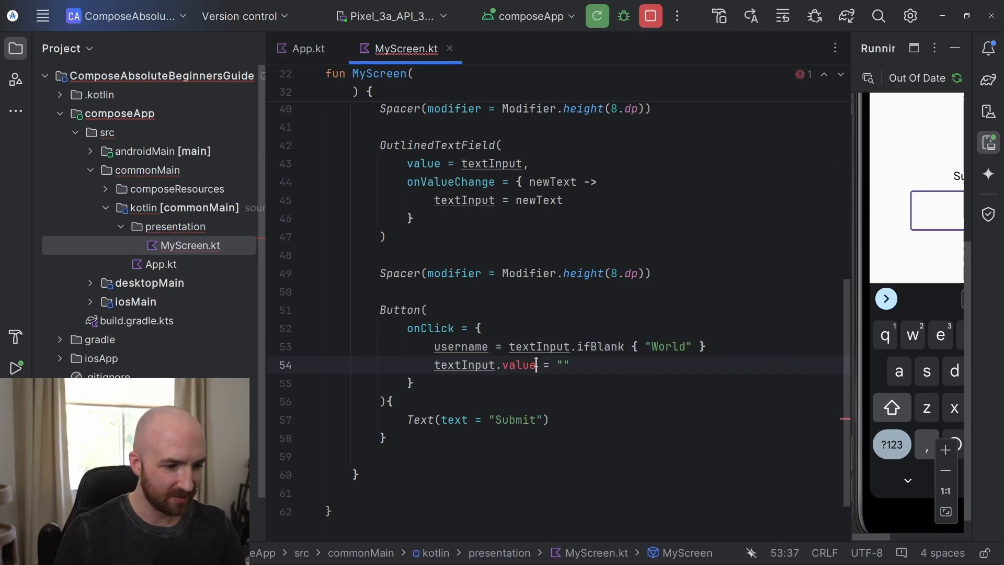
Redeploy composeApp to the Pixel 3a emulator, showing 'Hello, World!' above the input
{"action": "left_click", "coordinate": [595, 16]}
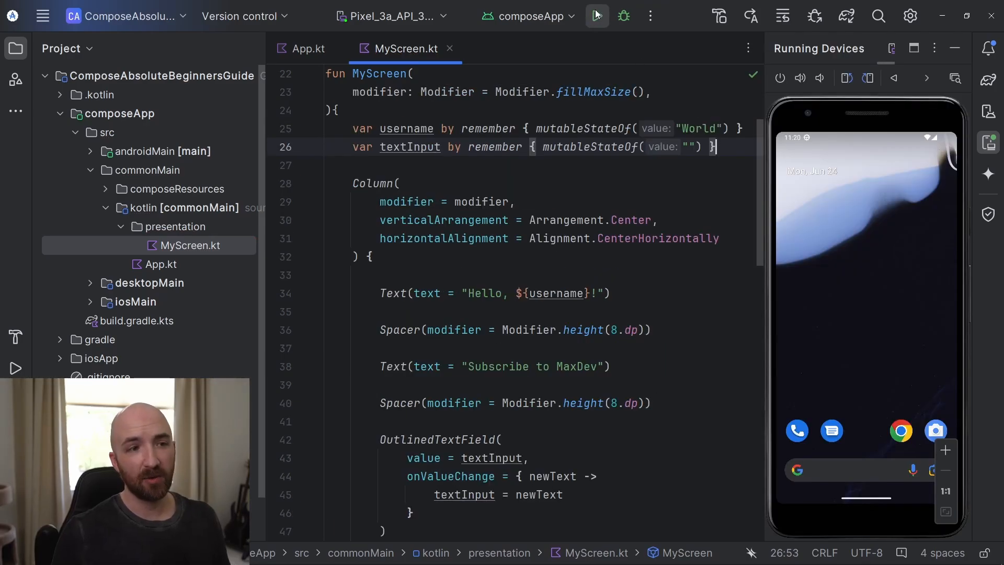
{"action": "left_click", "coordinate": [596, 15]}
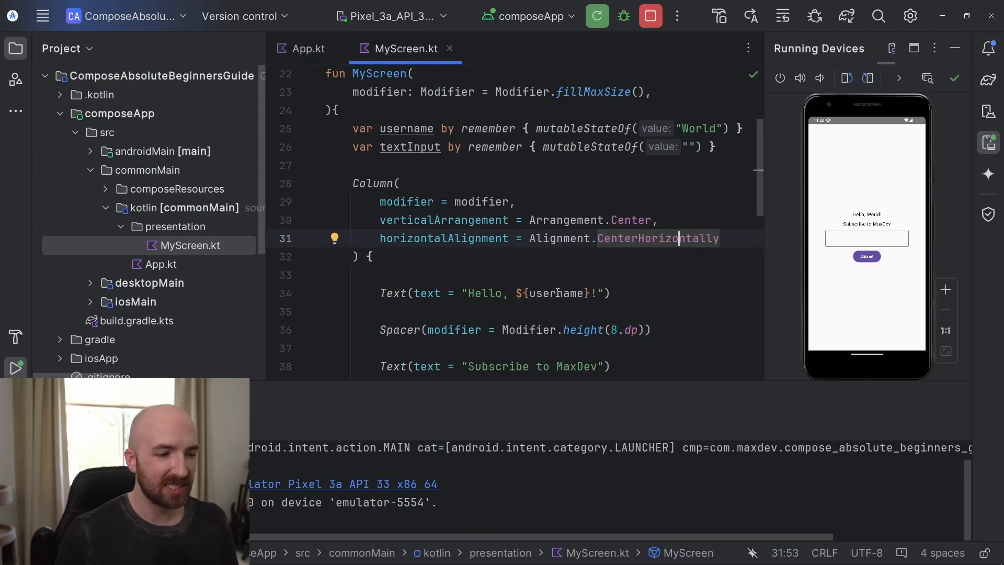
{"action": "scroll", "scroll_direction": "down", "scroll_amount": 3}
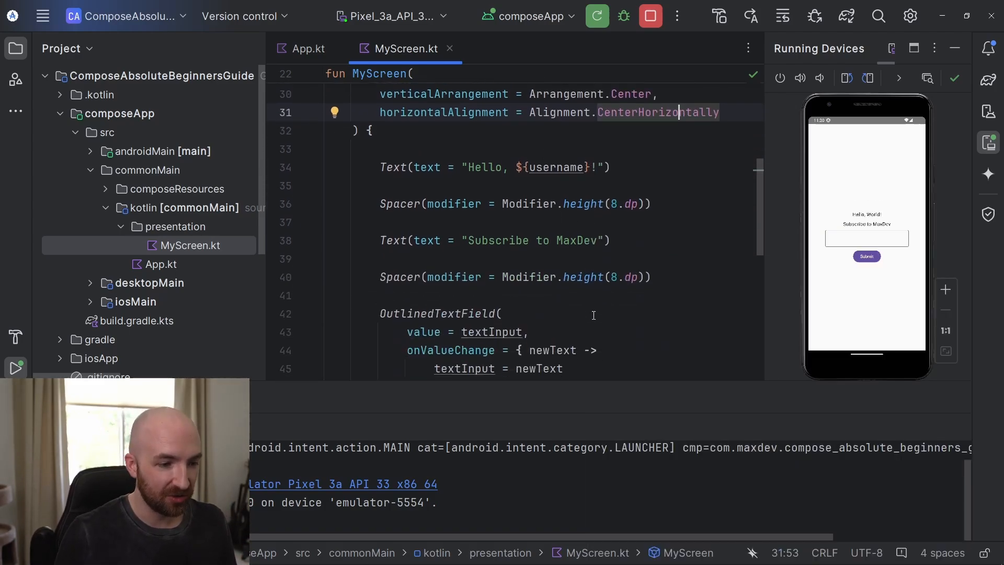